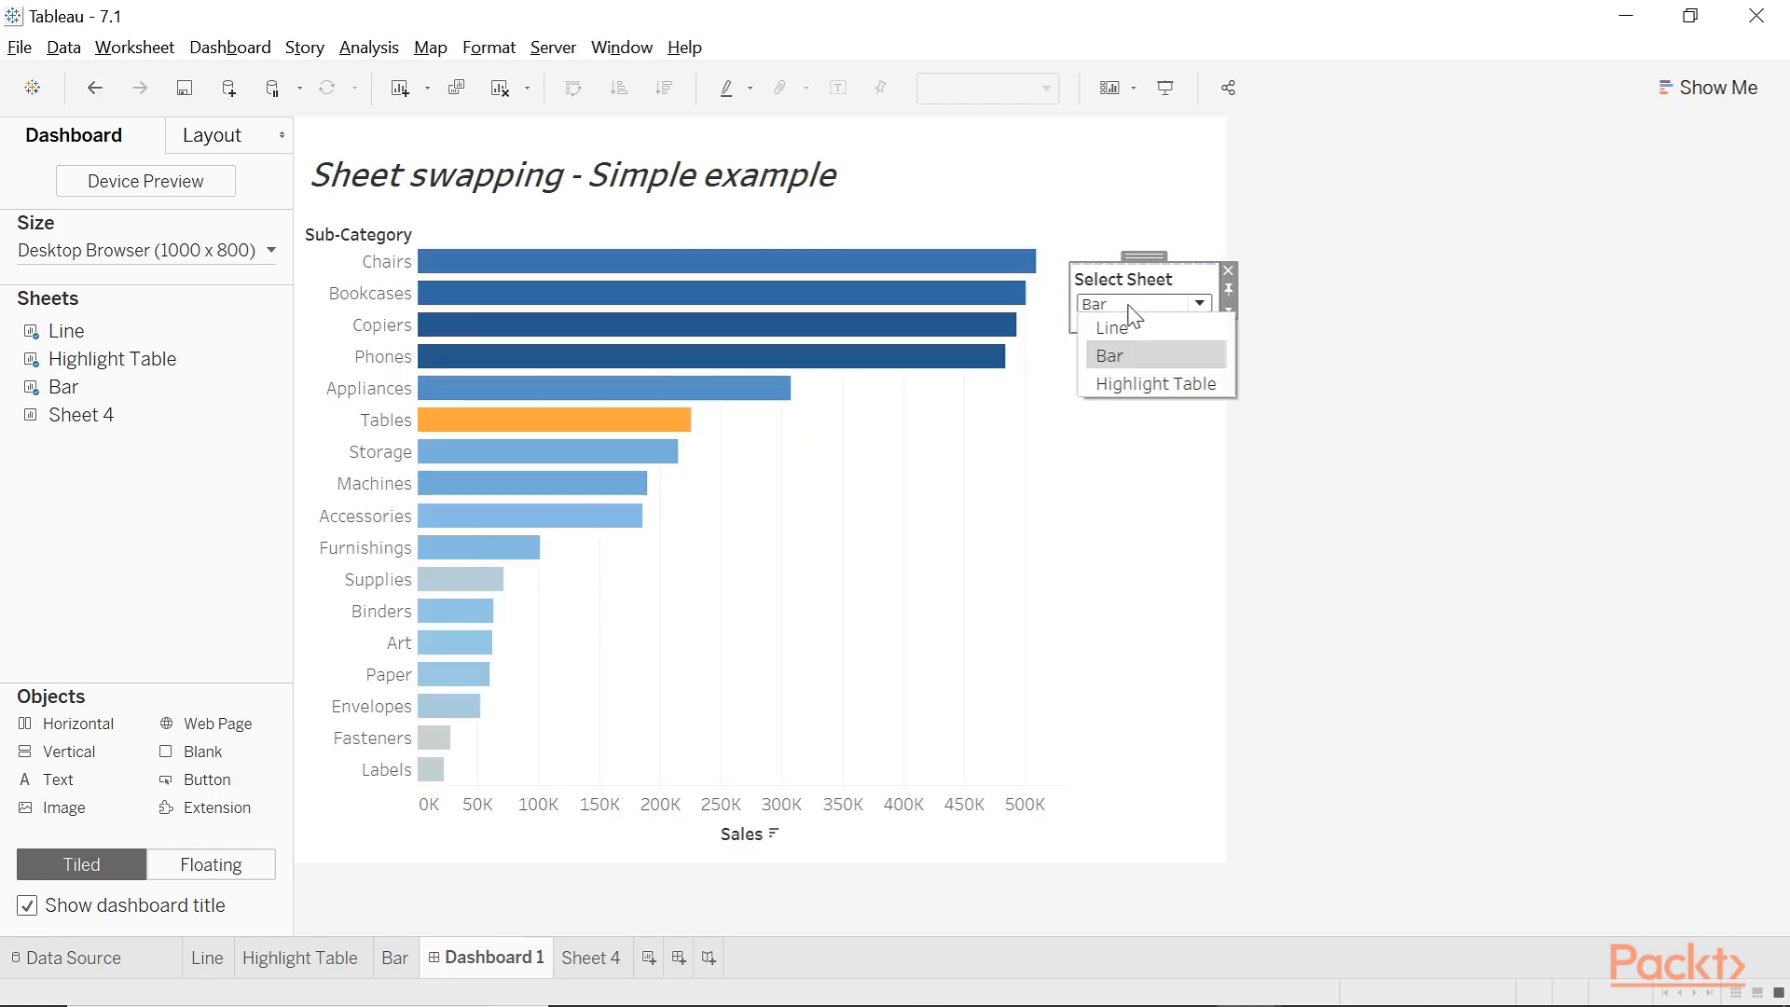
- Choose Highlight Table in the Select Sheet dropdown to replace the bar chart
click(1155, 383)
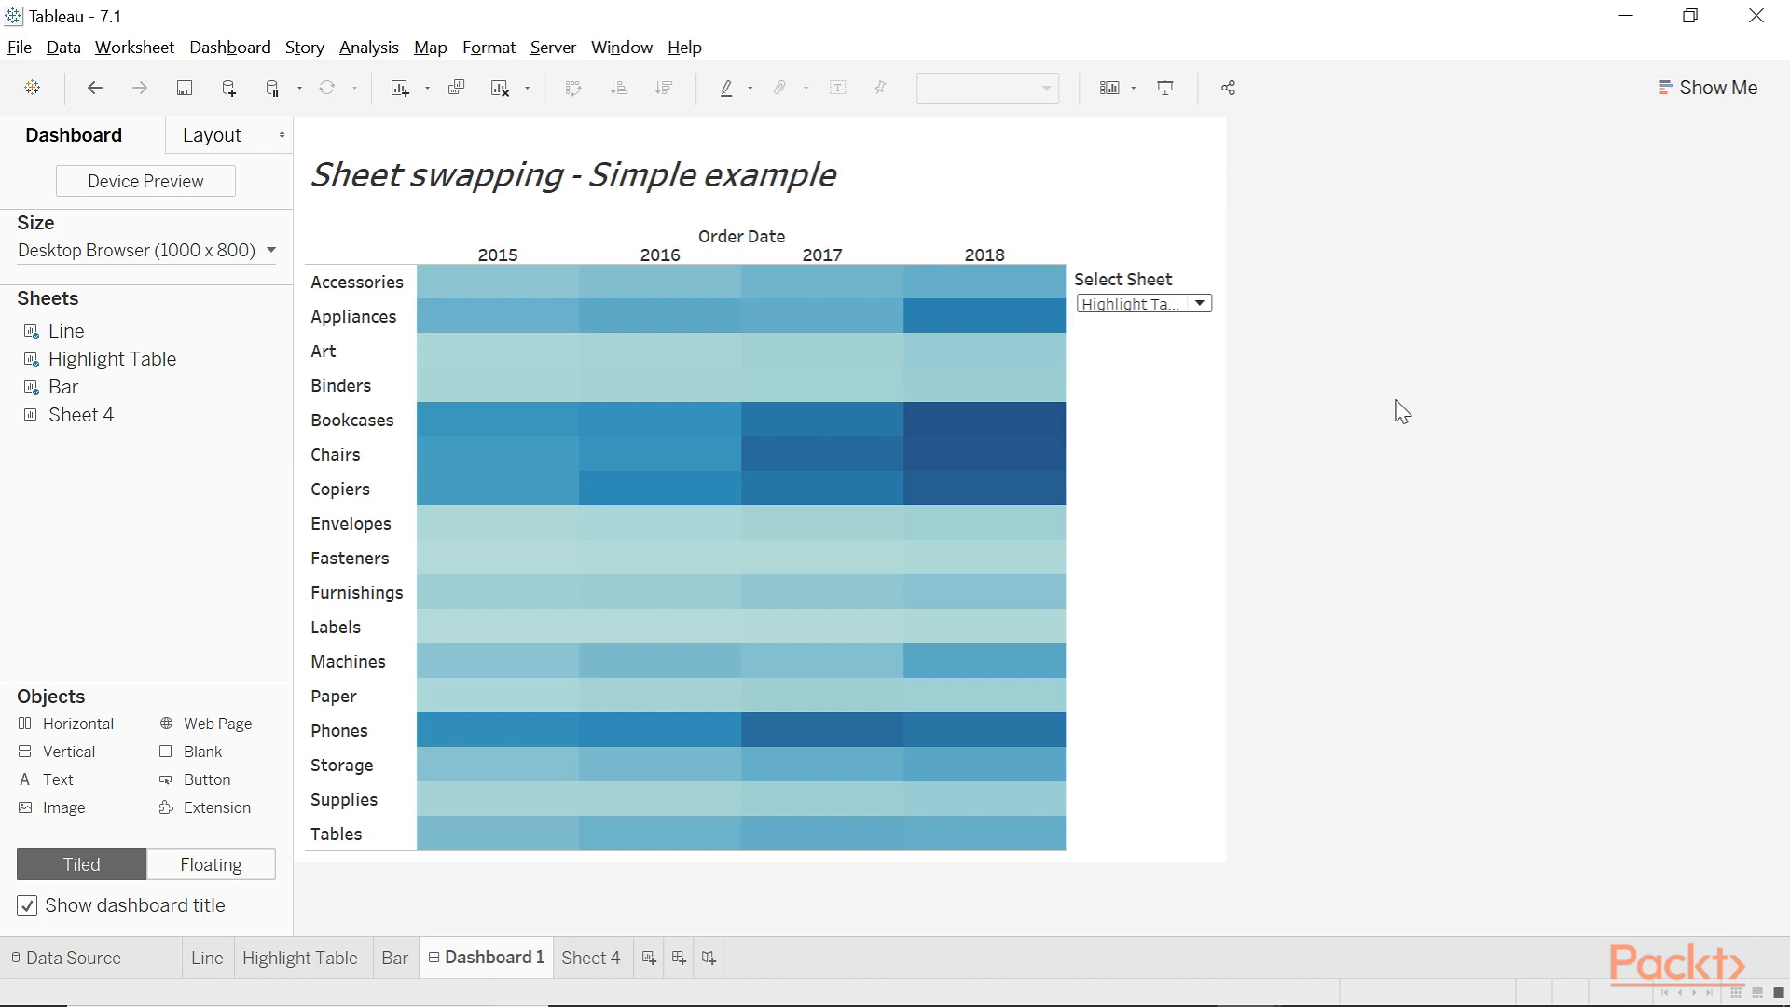
mouse_move(1358, 331)
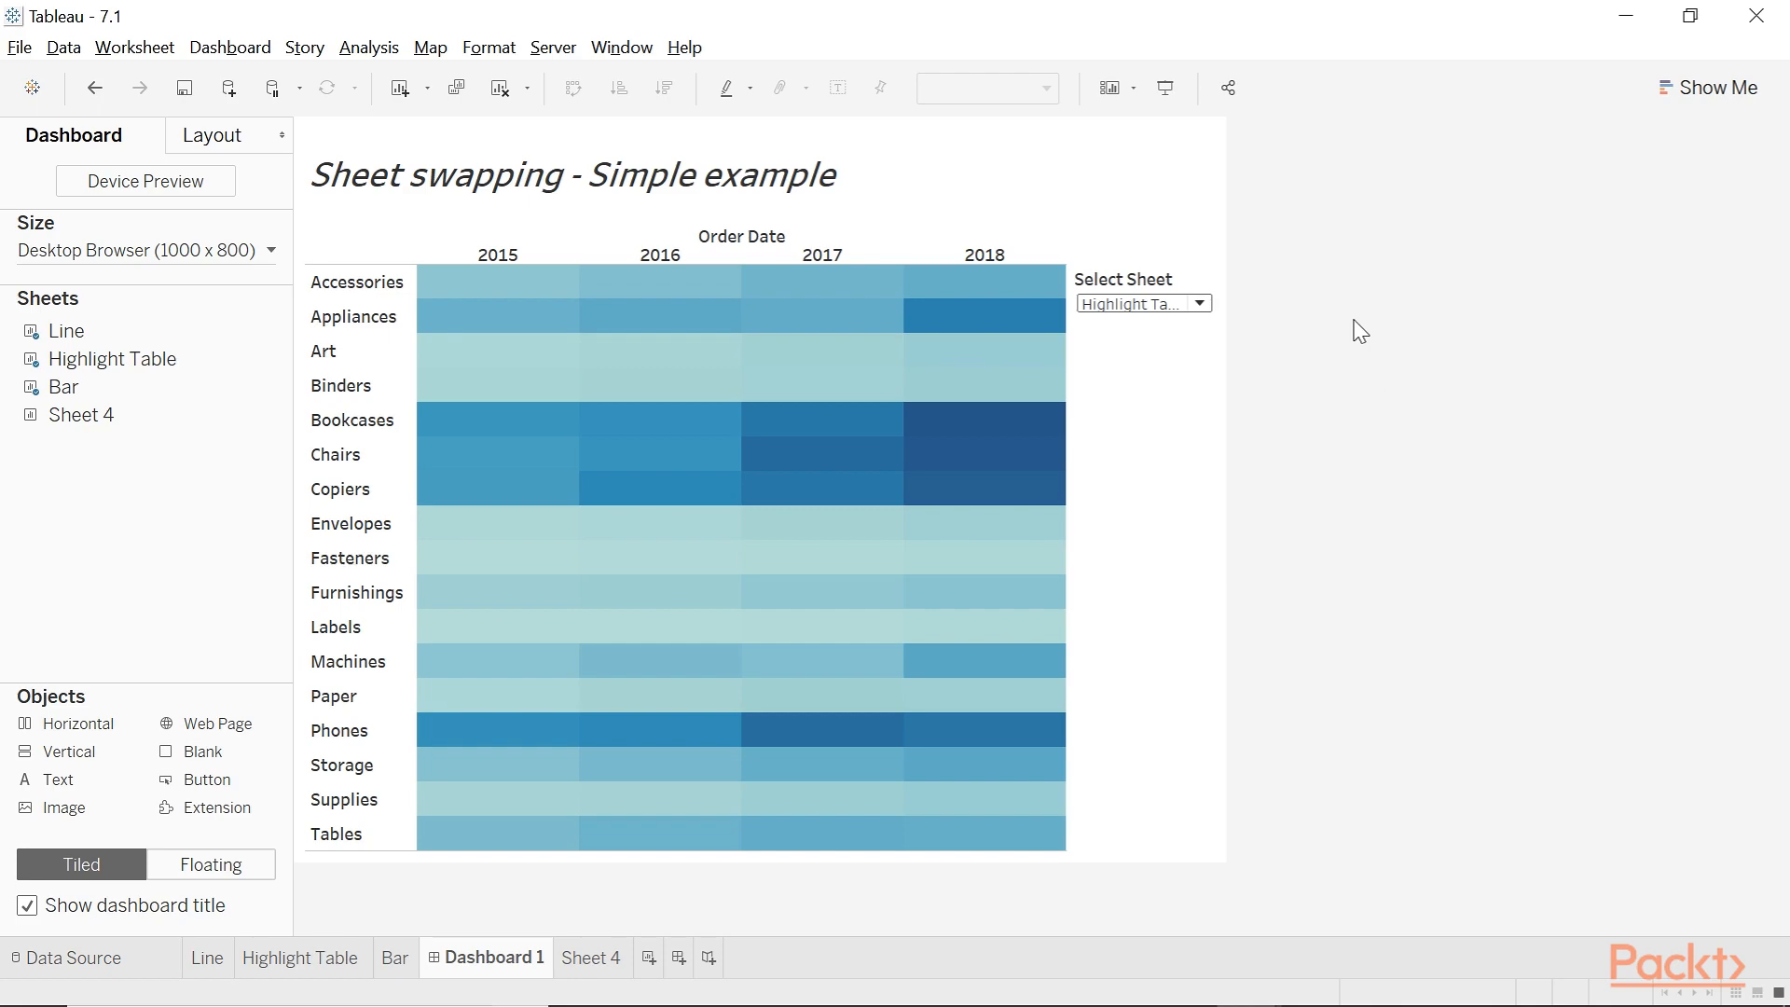
- In Book1, view the Line worksheet, then the Bar worksheet of sales by sub-category
click(207, 957)
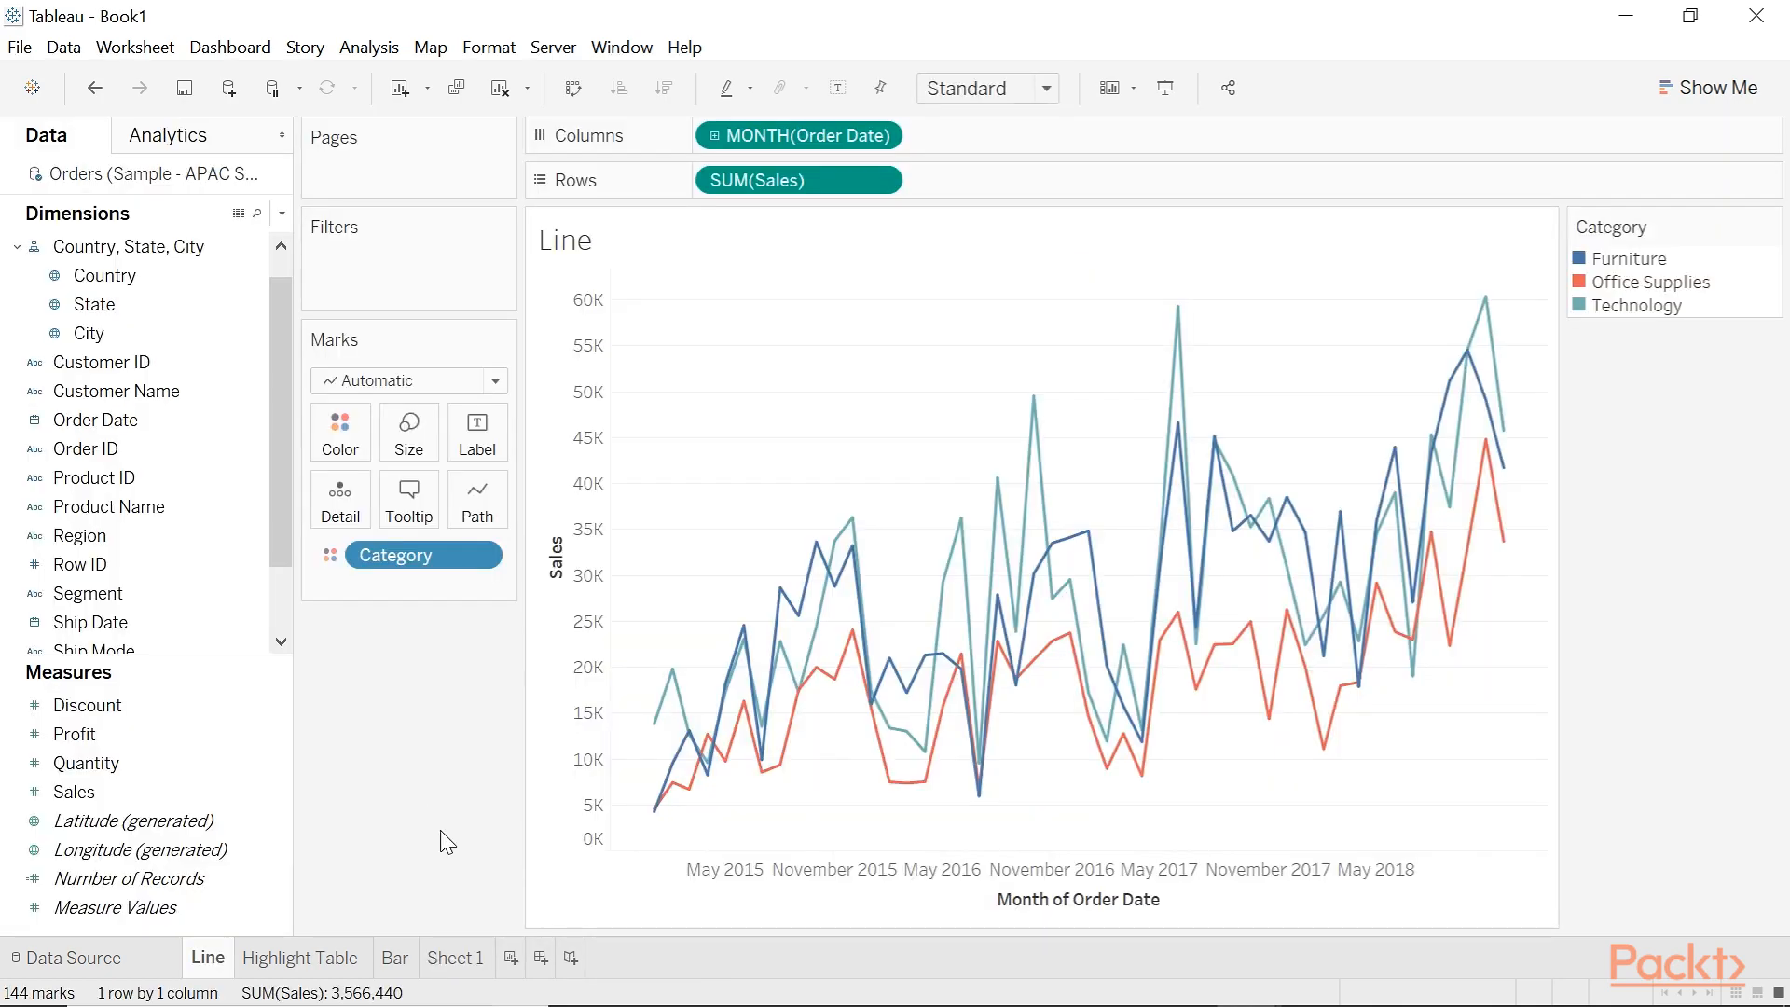
mouse_move(396, 956)
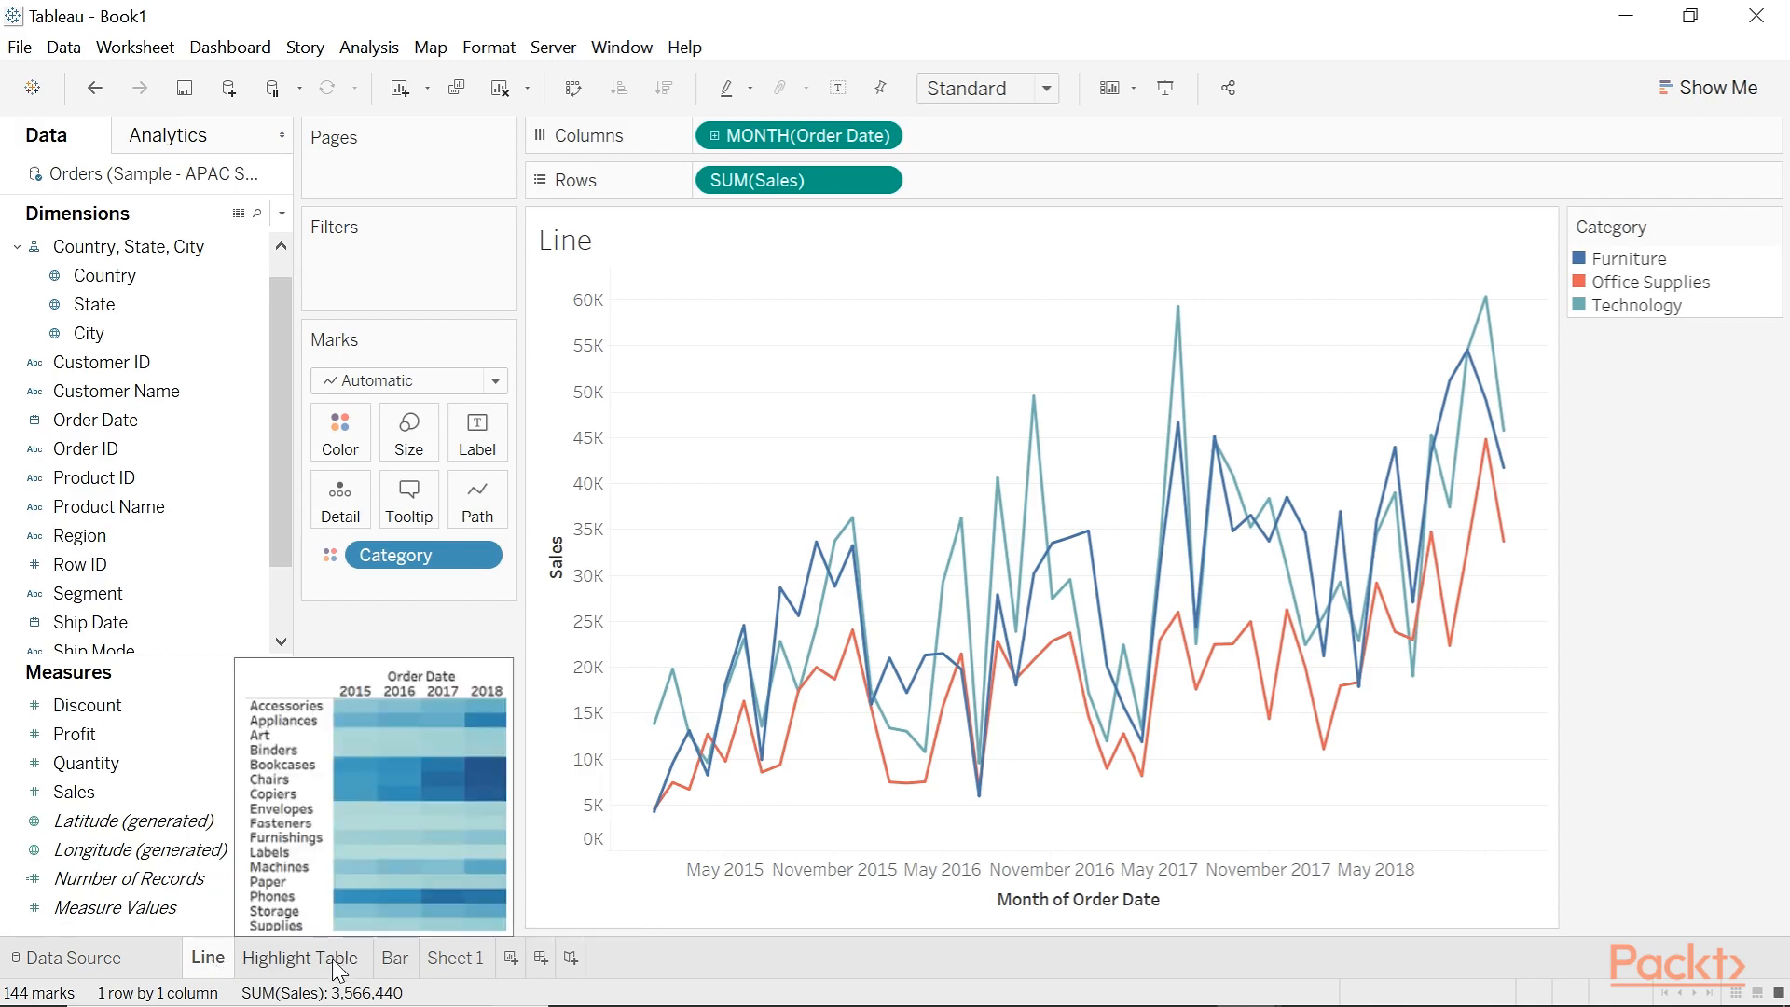
click(393, 957)
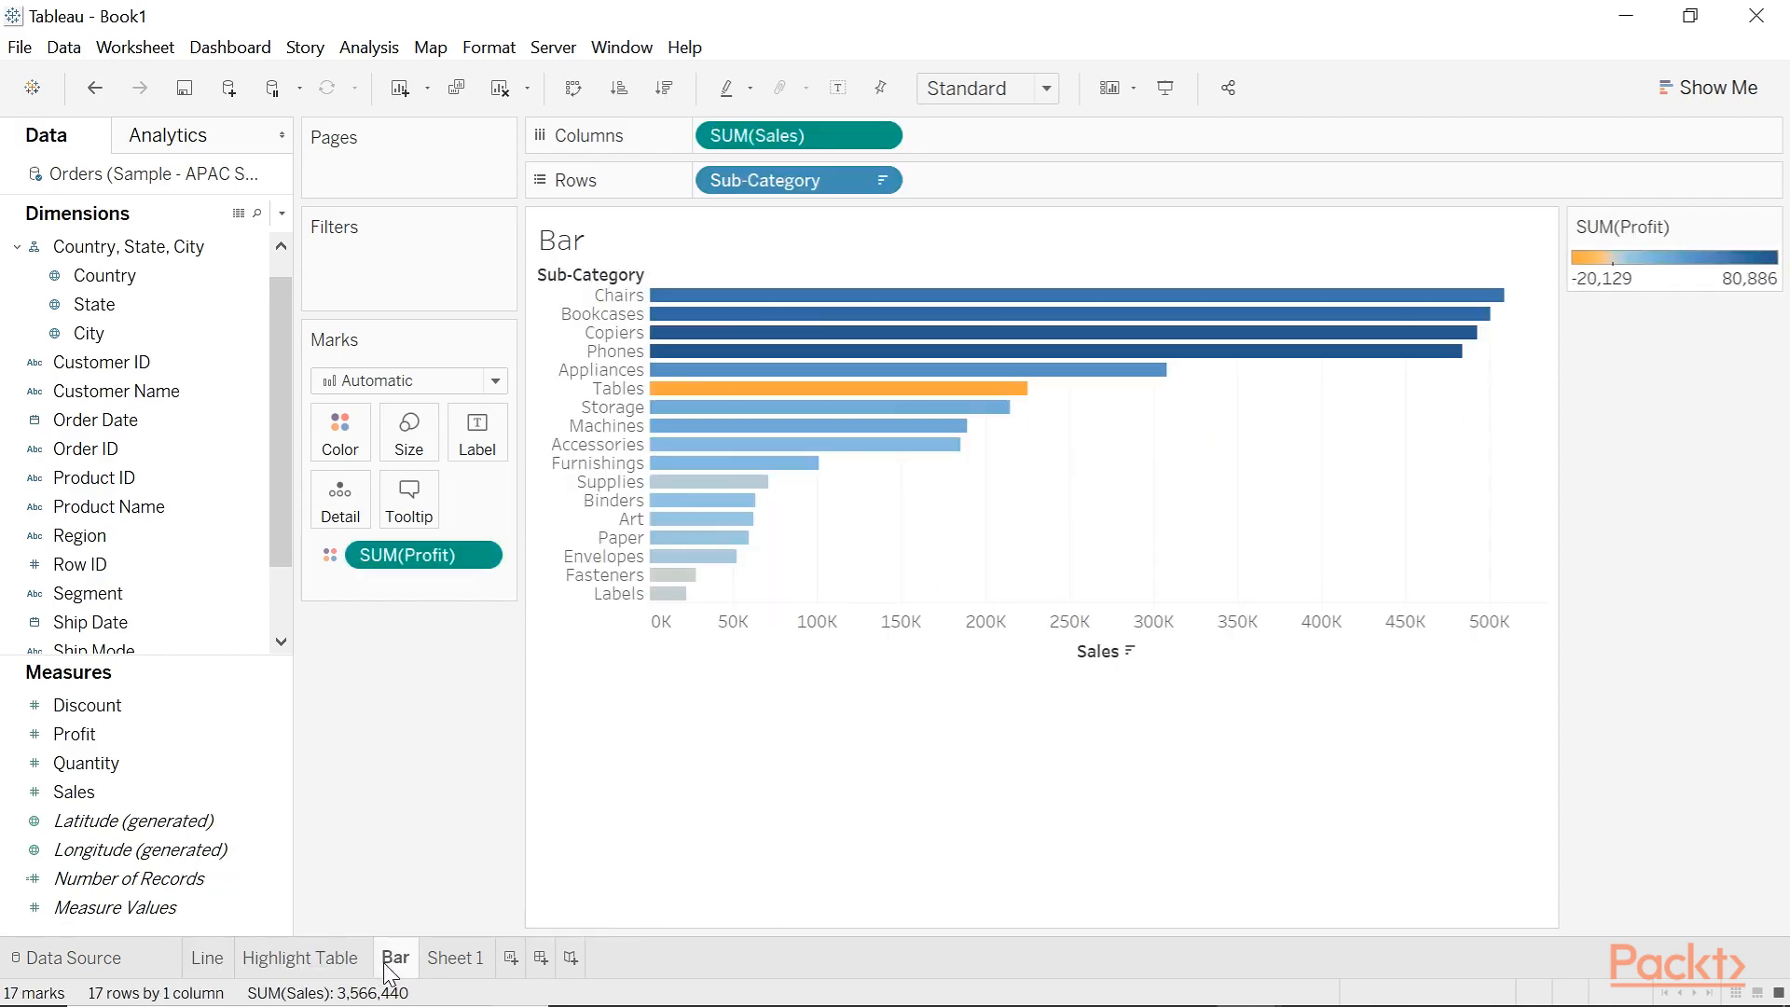
mouse_move(392, 803)
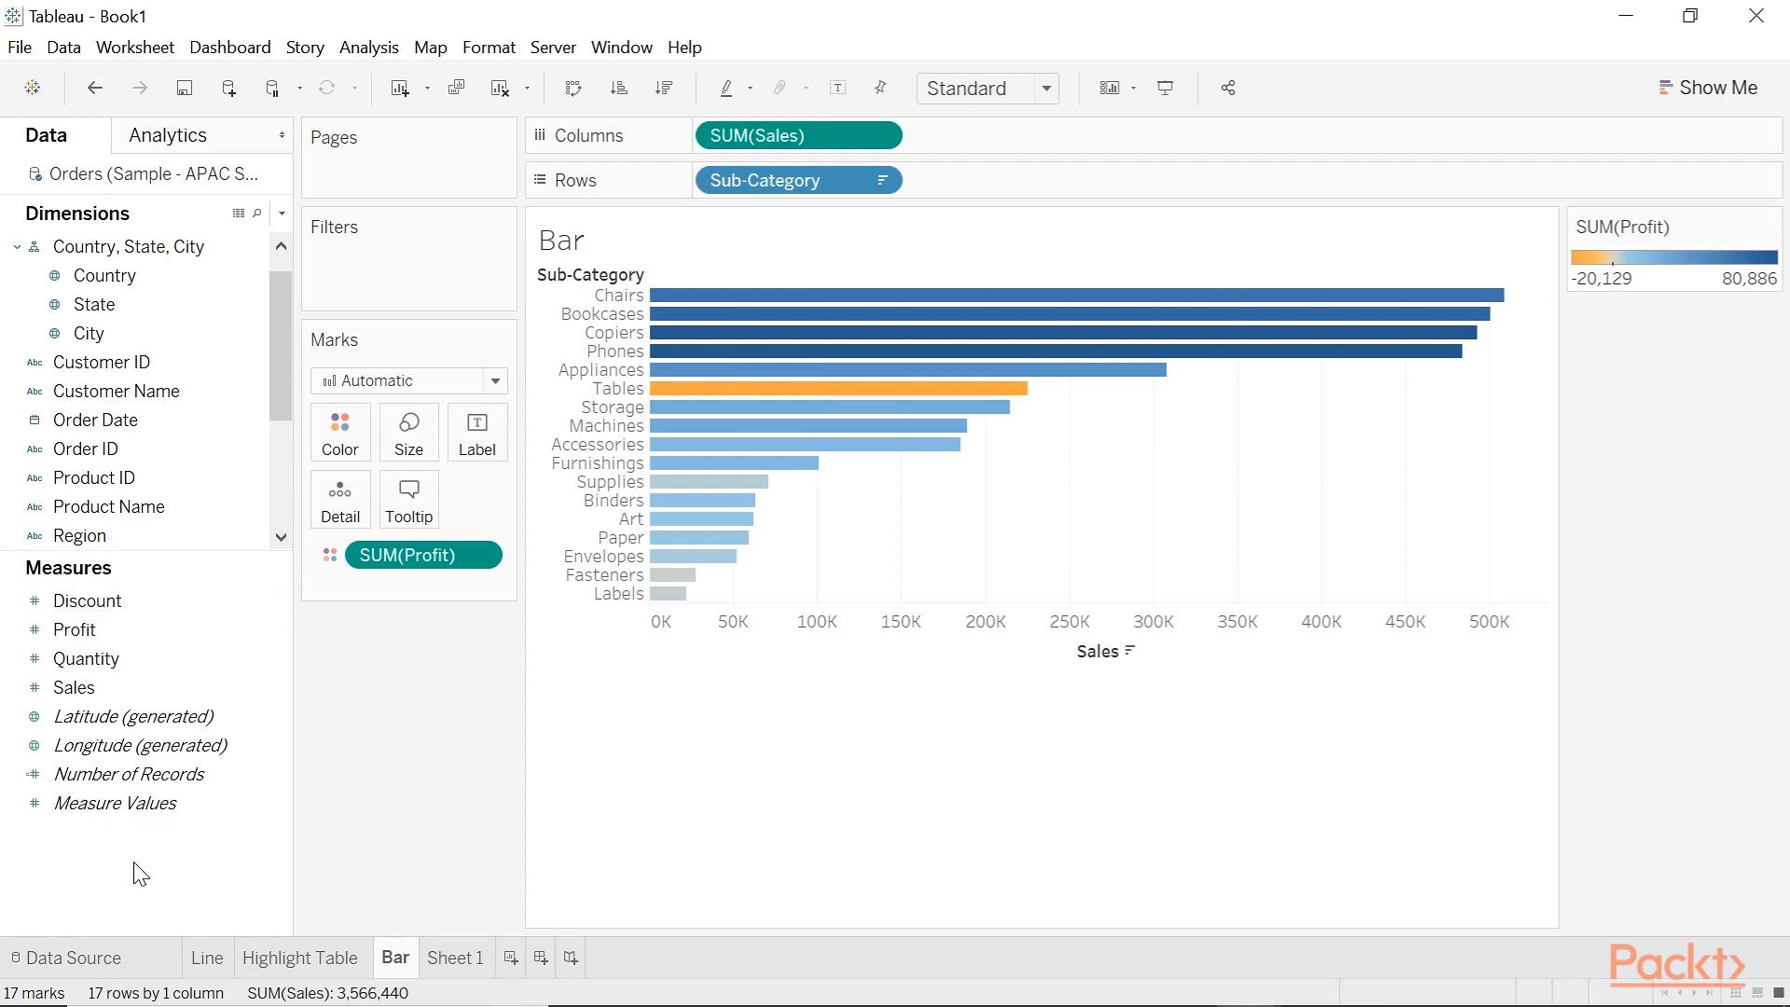
- Create string parameter 'Select visualisation' listing Line, Bar and Highlight Table
click(880, 473)
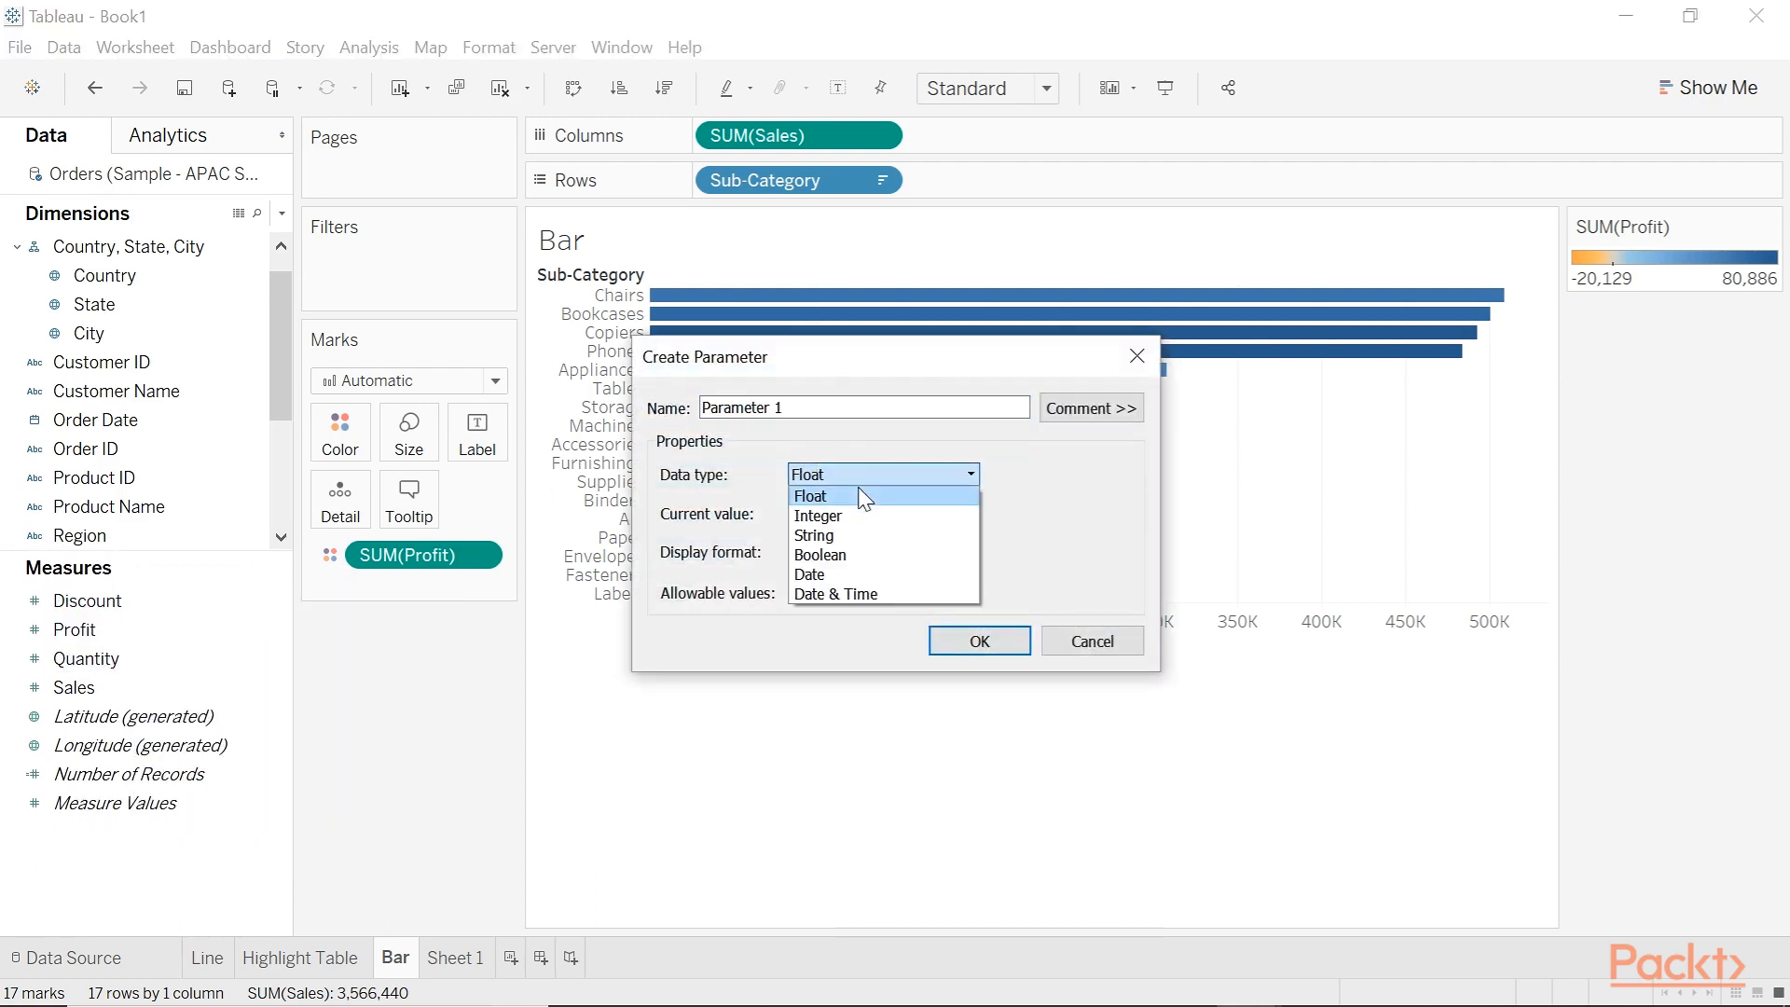
click(814, 534)
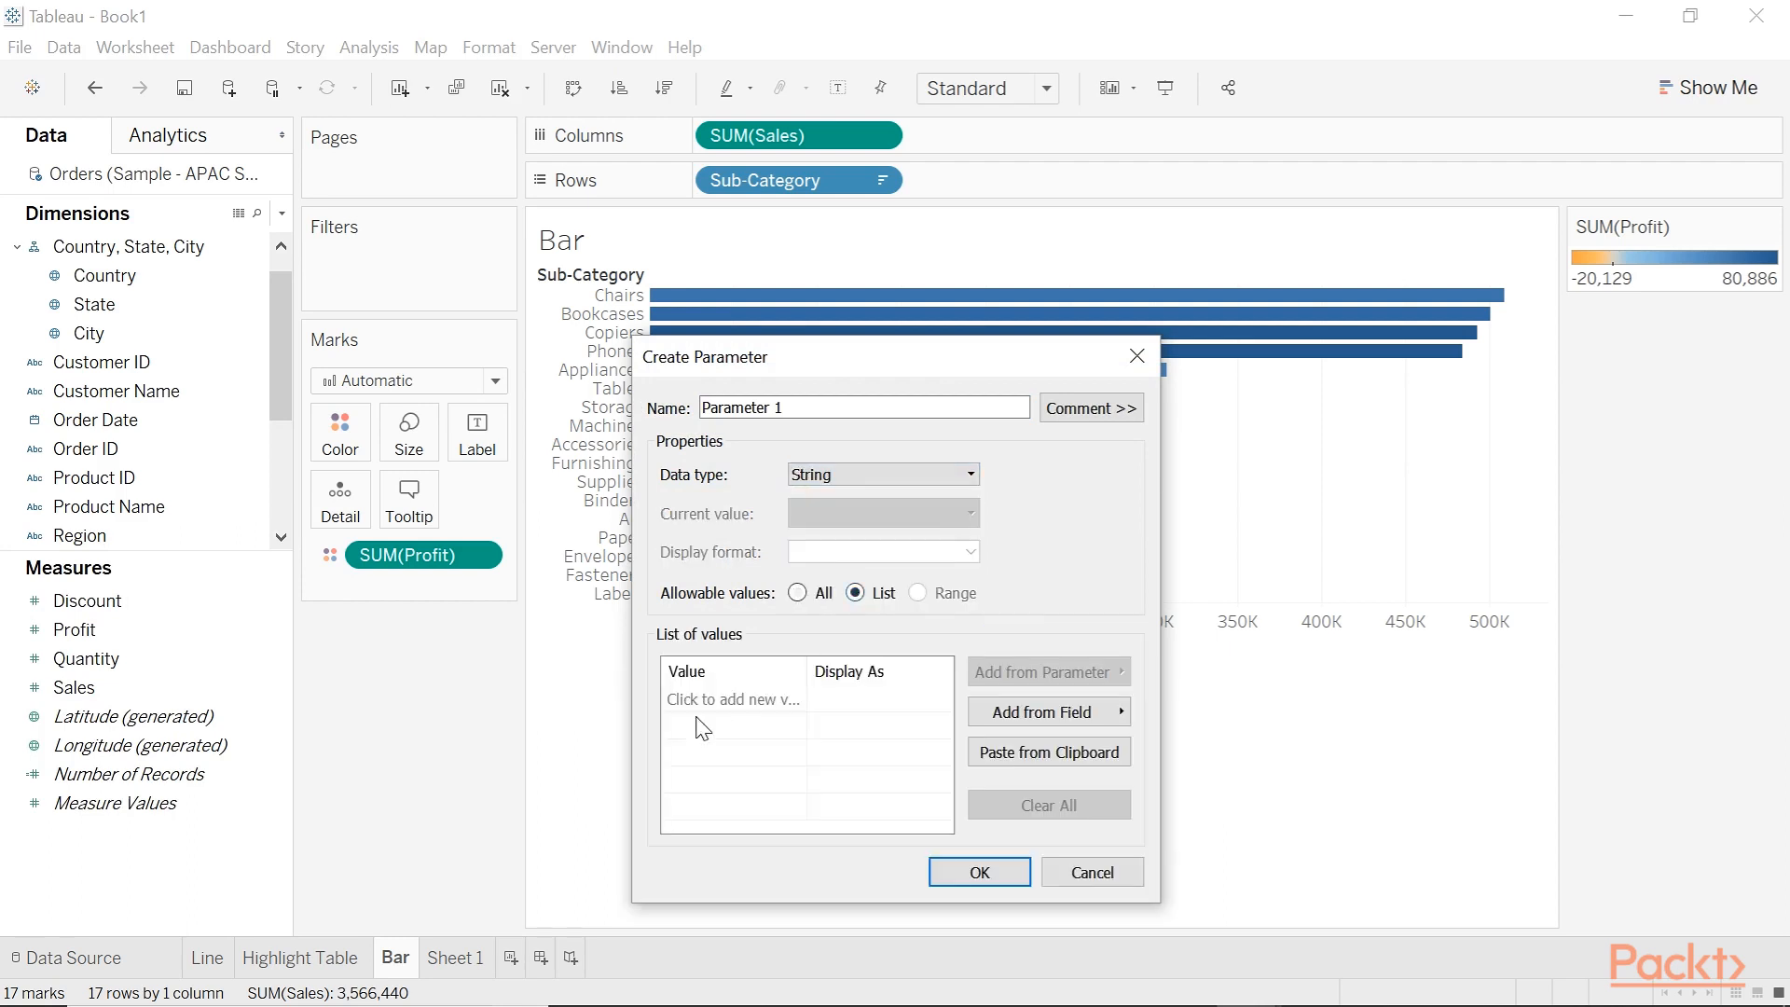
click(732, 698)
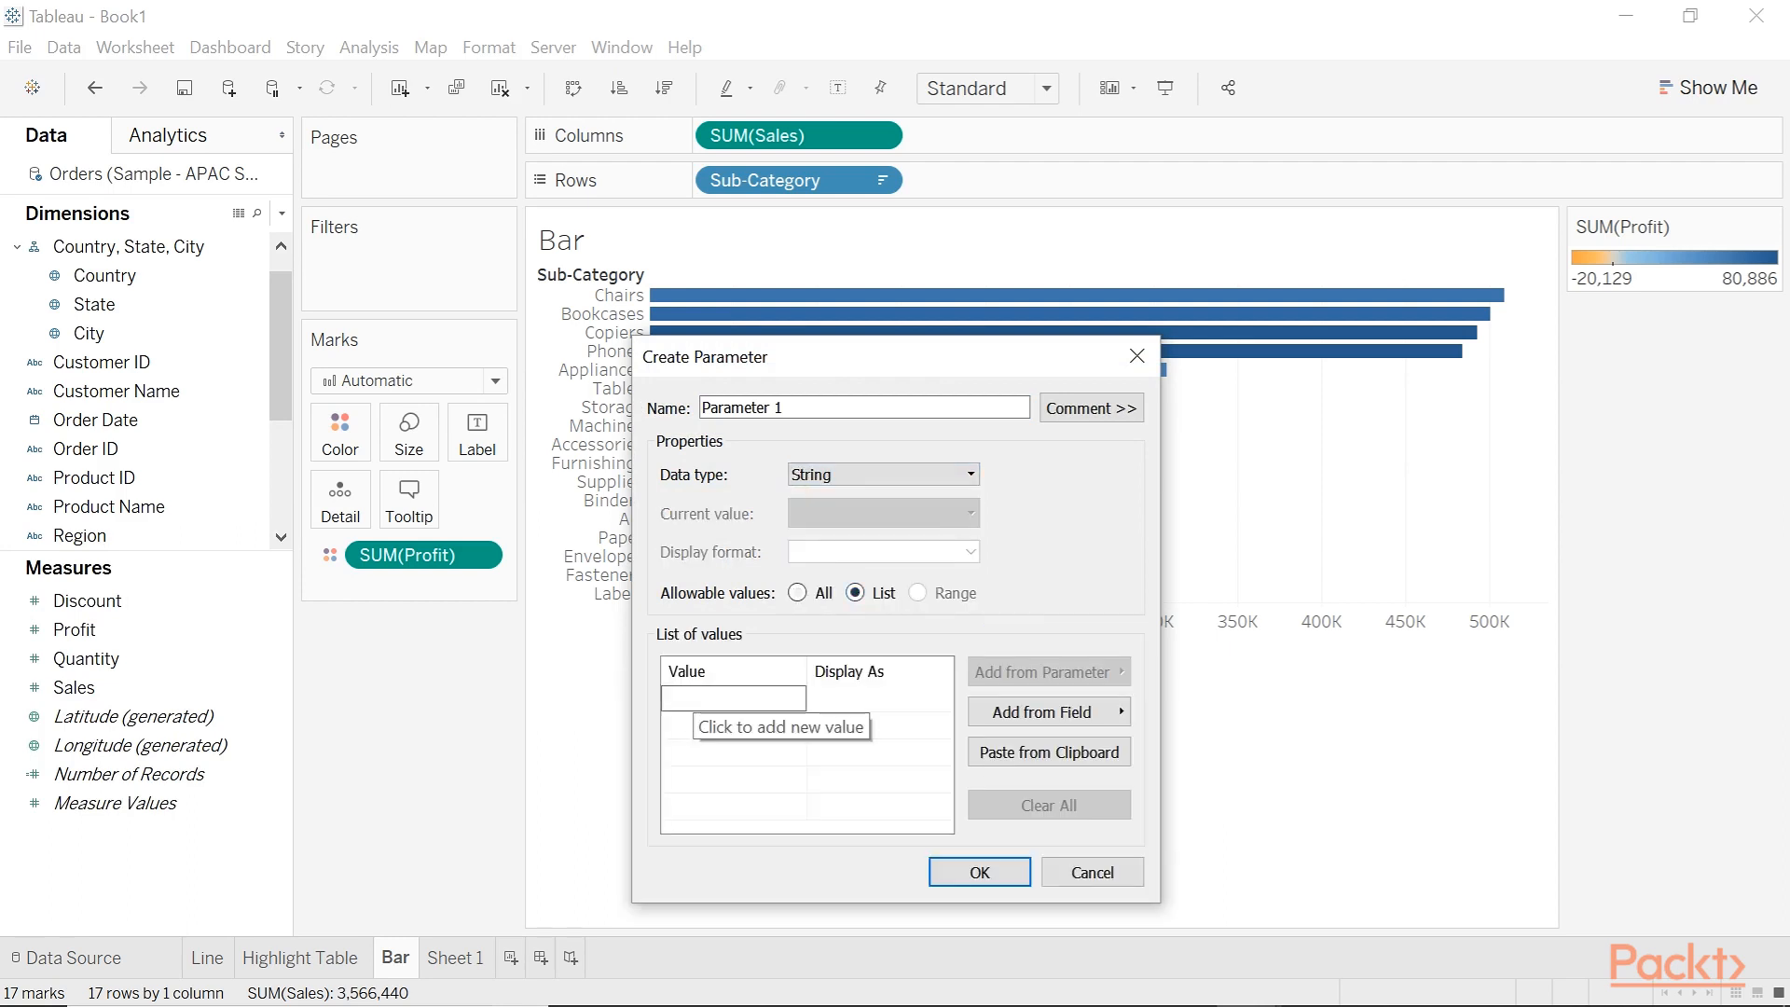
text(Highlight)
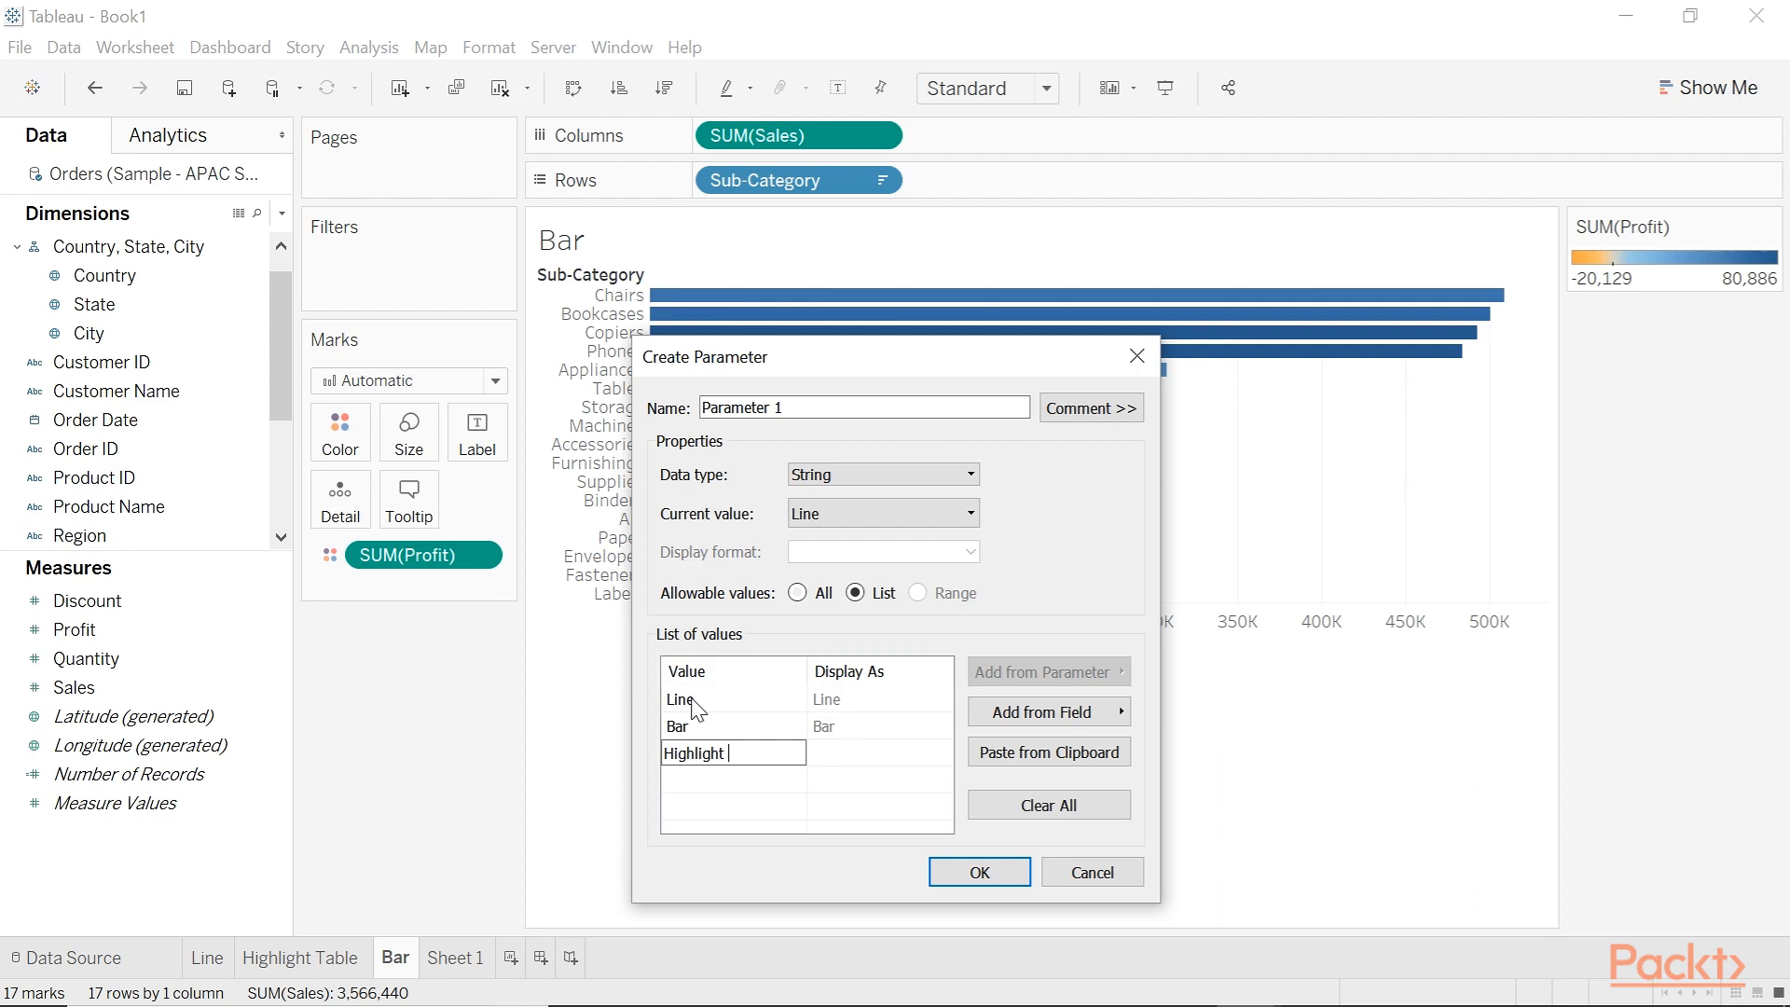
text(S)
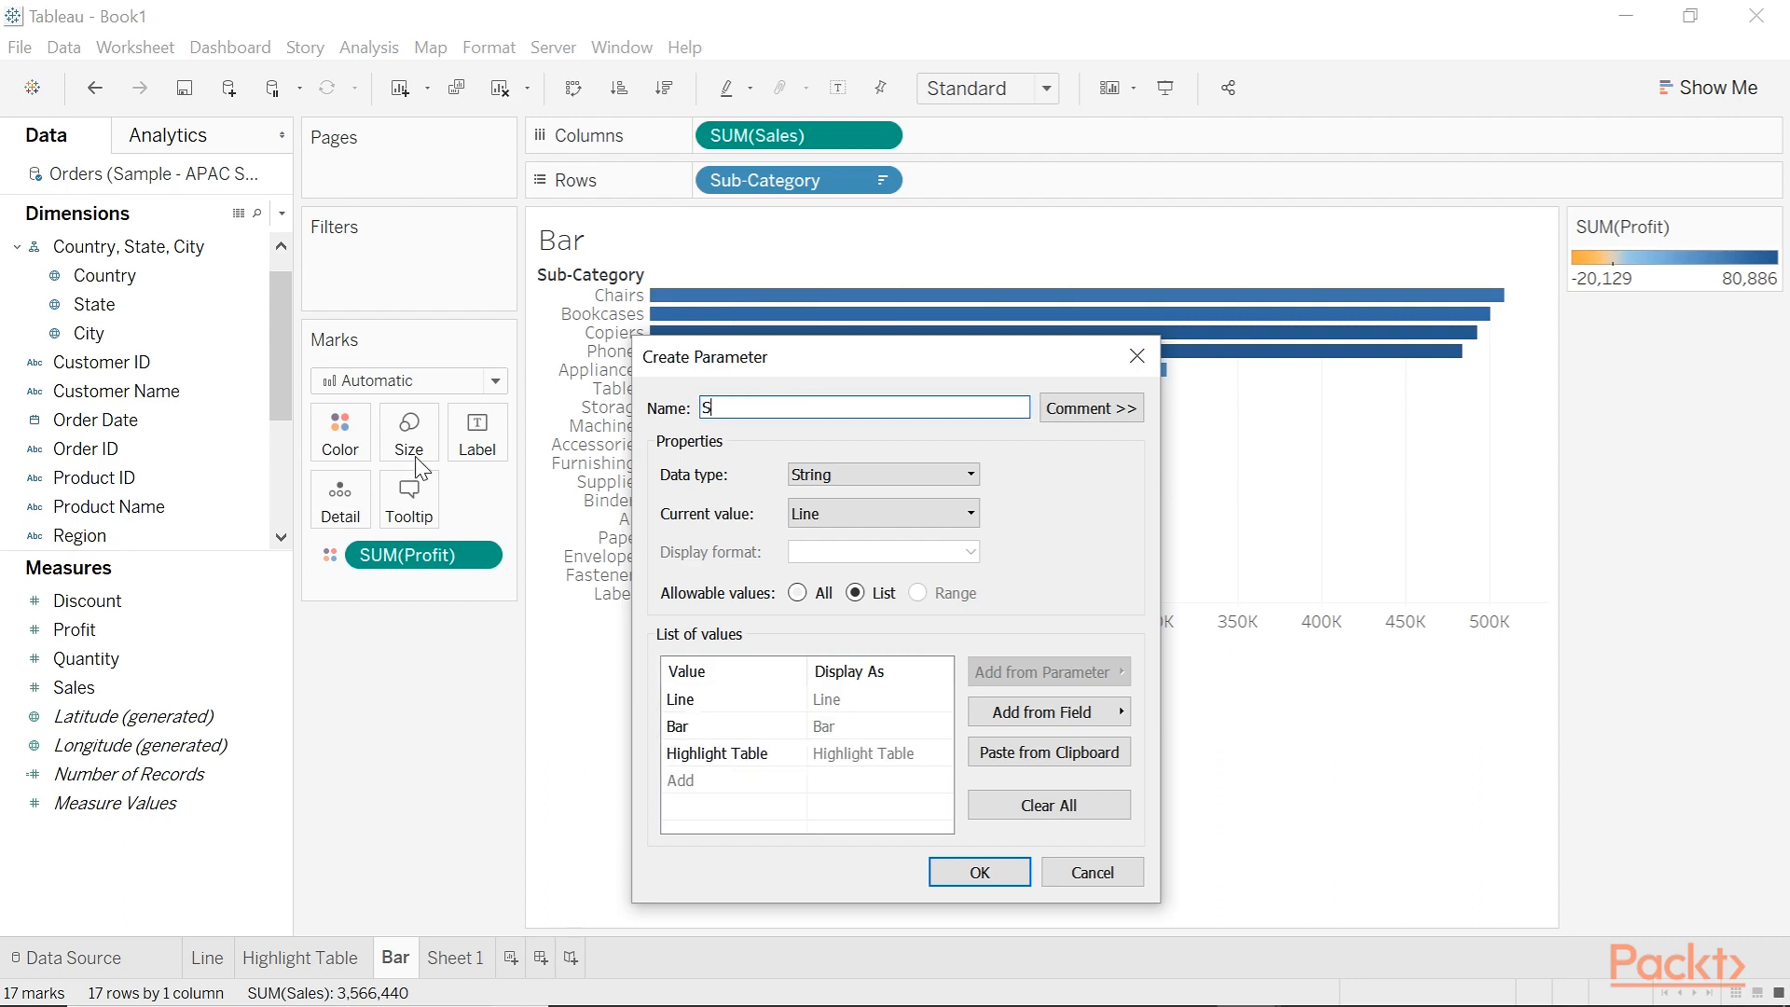
text(elect vi)
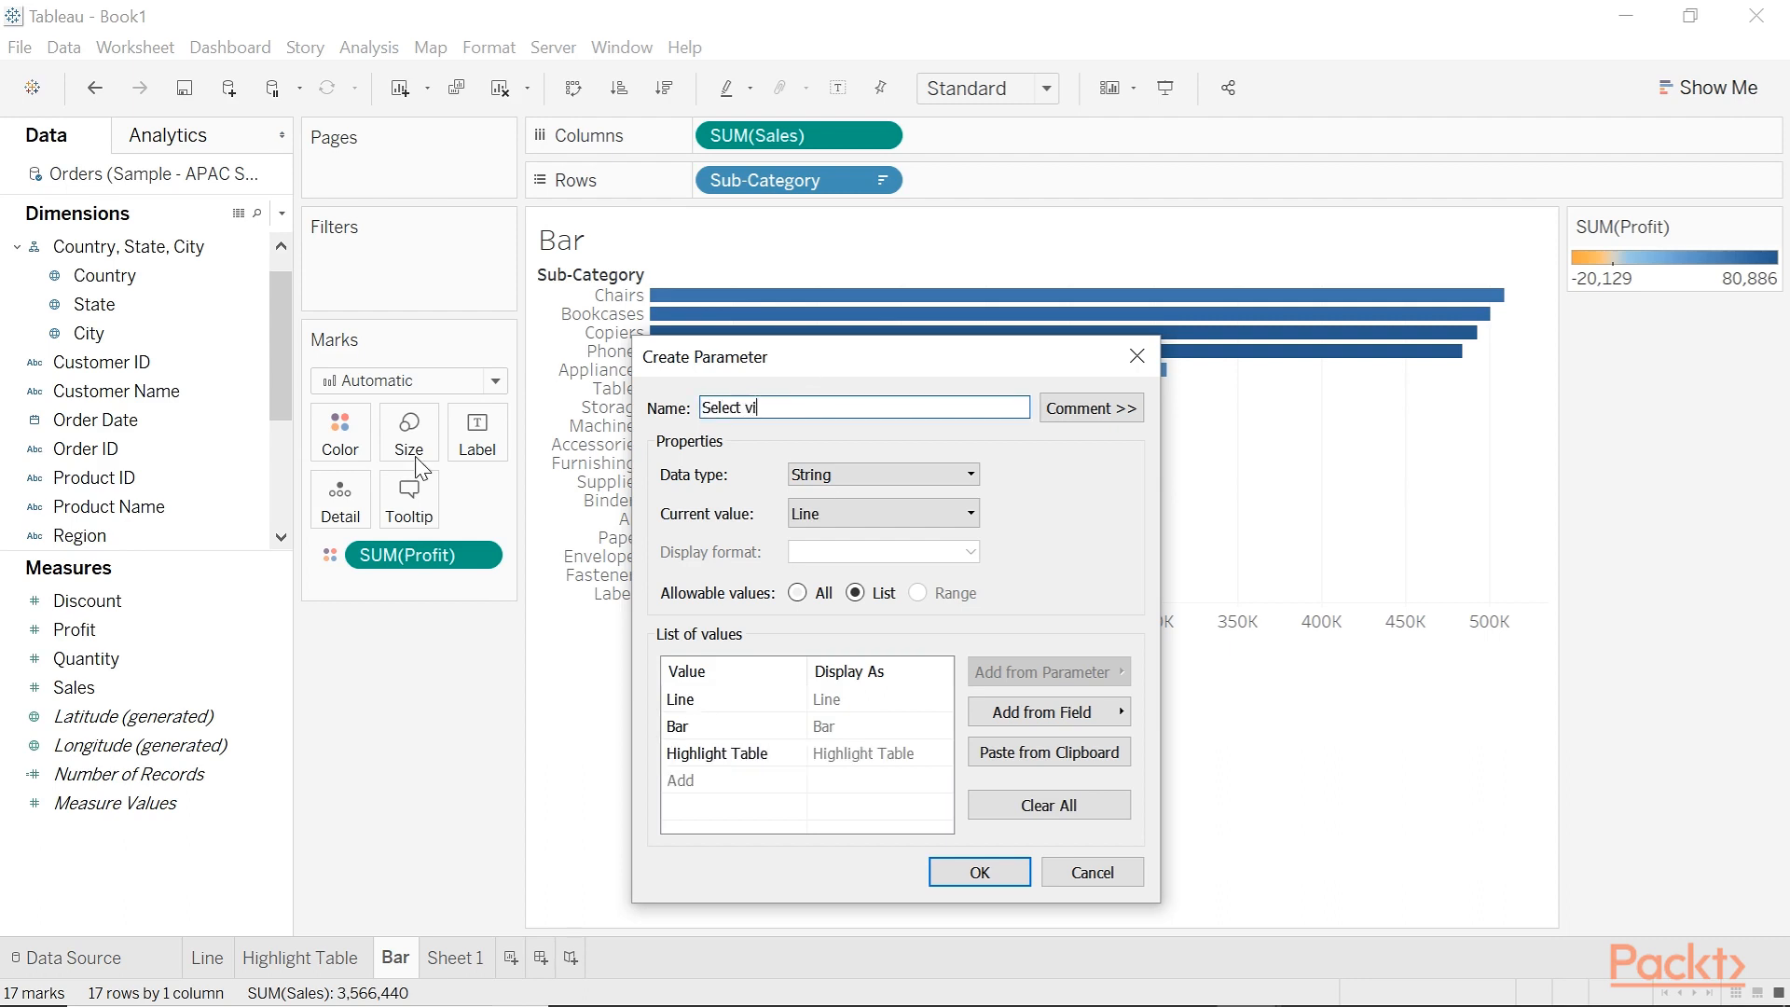
click(977, 871)
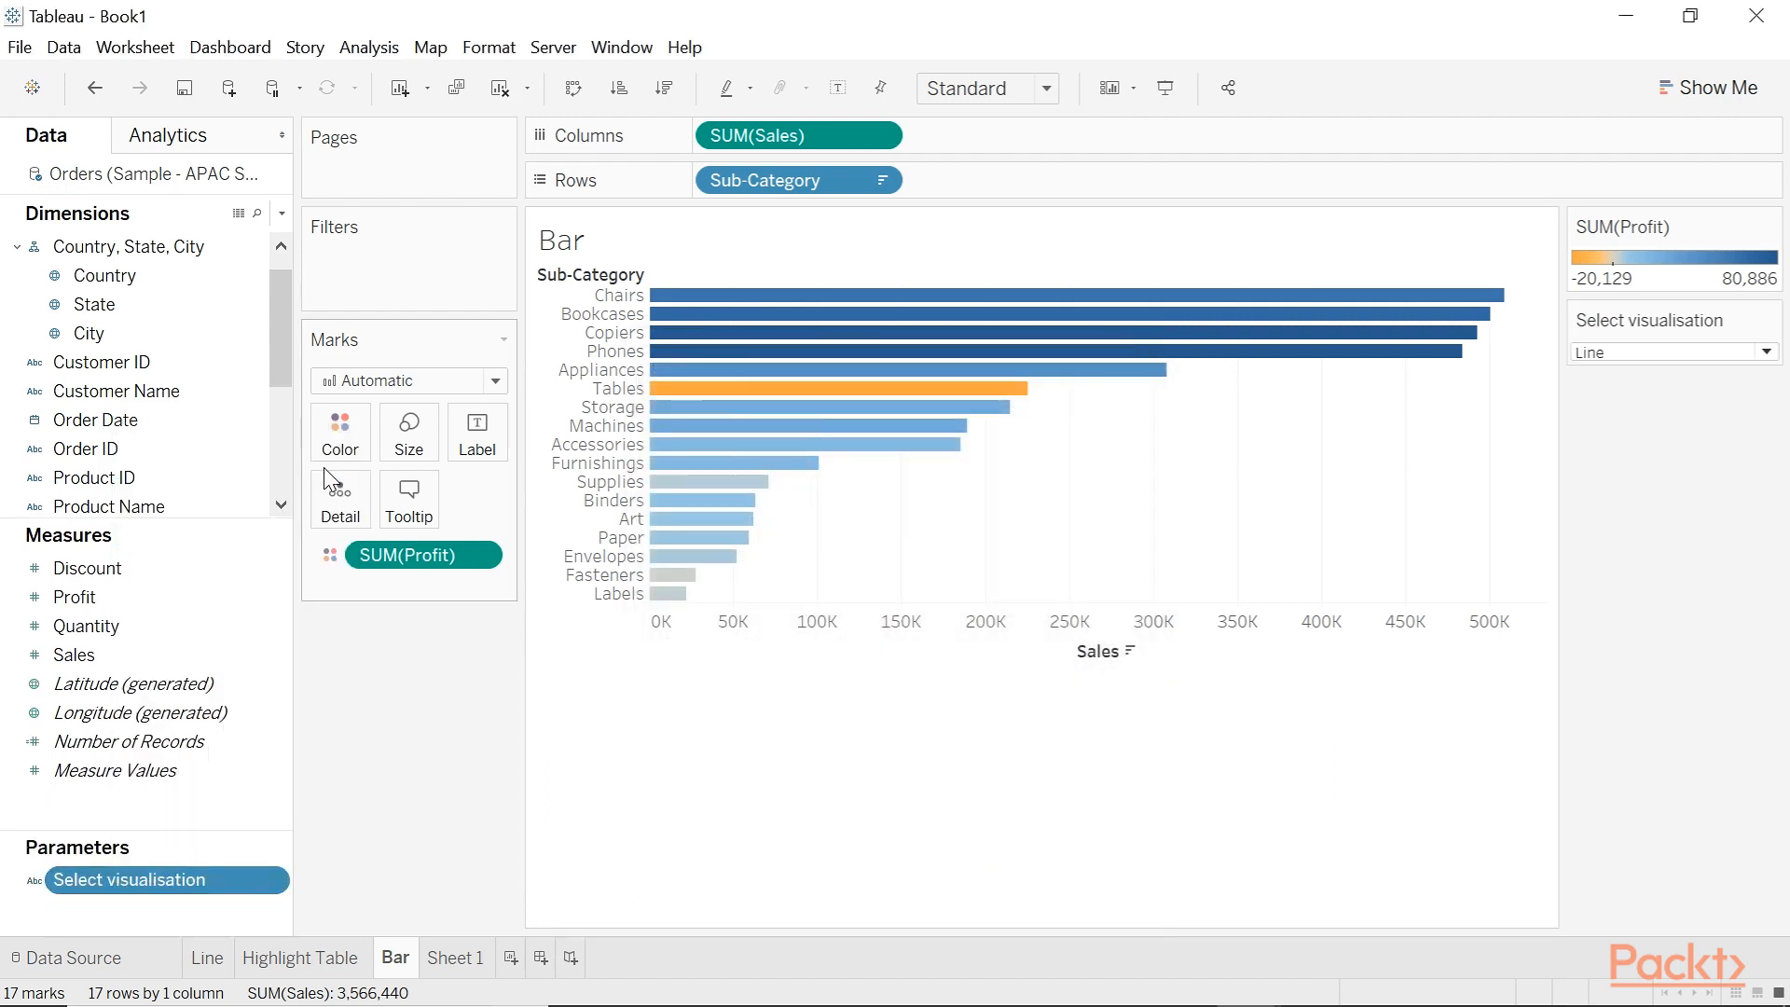
mouse_move(560, 810)
text(elect visualisation - Li)
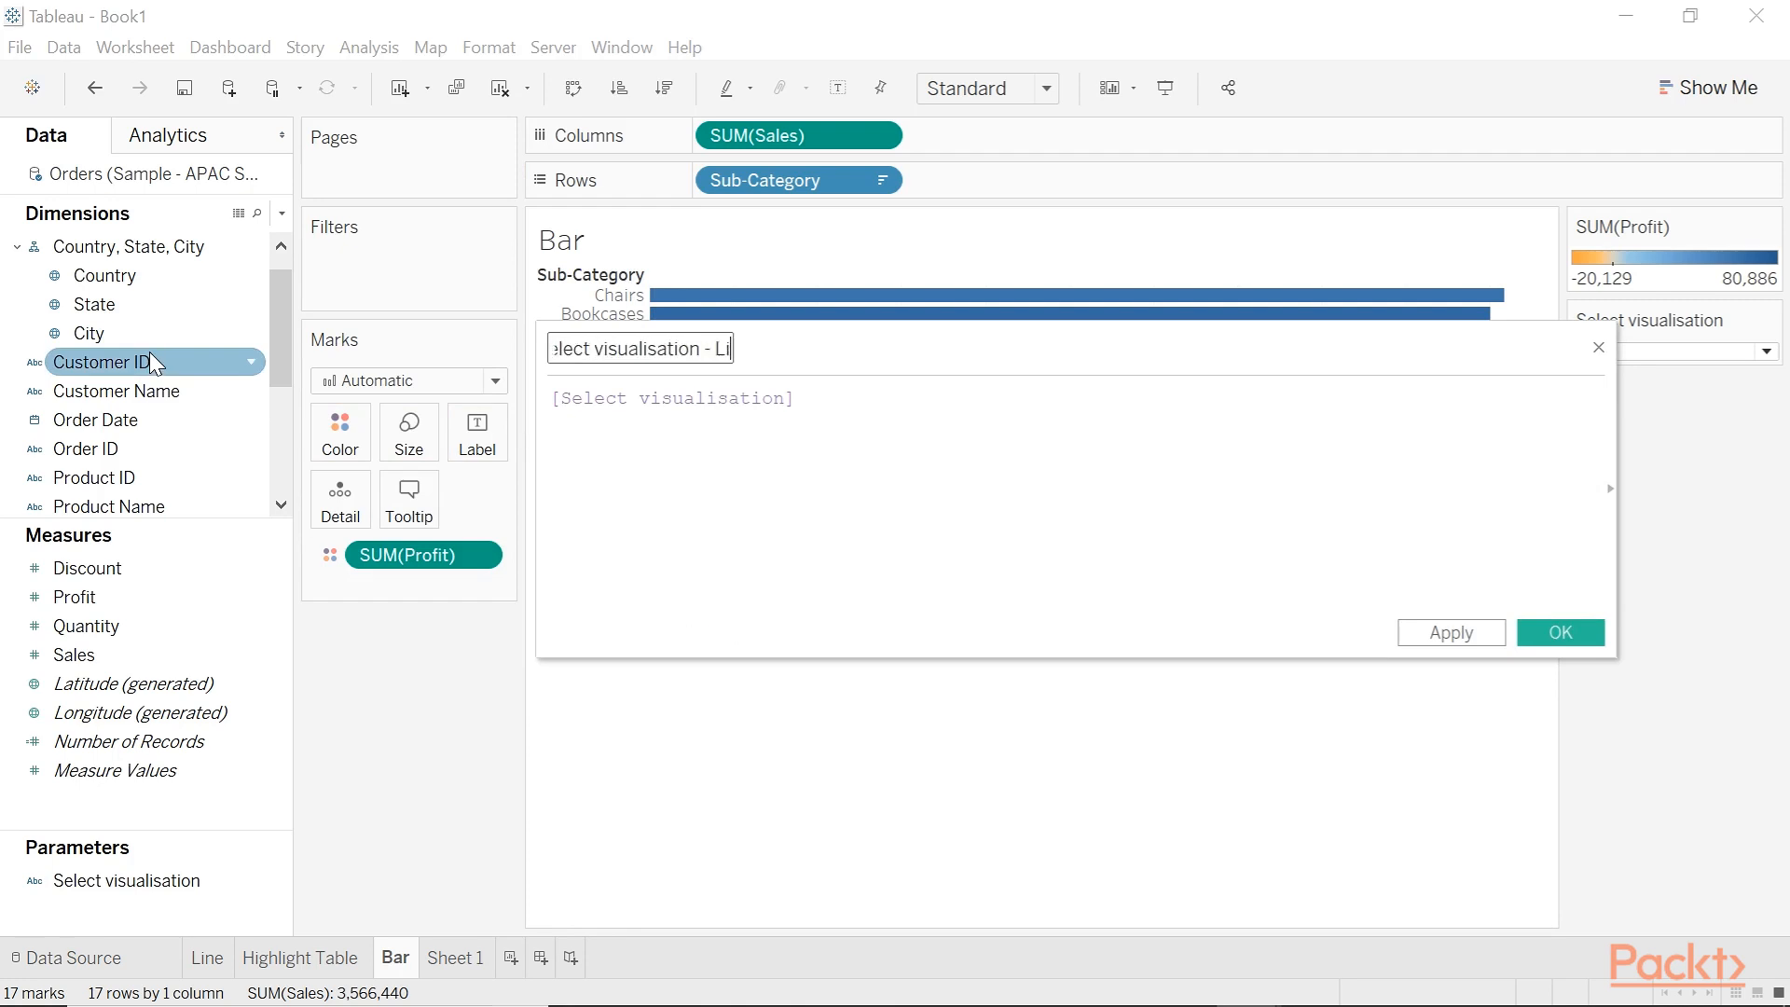
- Confirm the calculated field 'Select visualisation - Link' defined as [Select visualisation]
click(1560, 632)
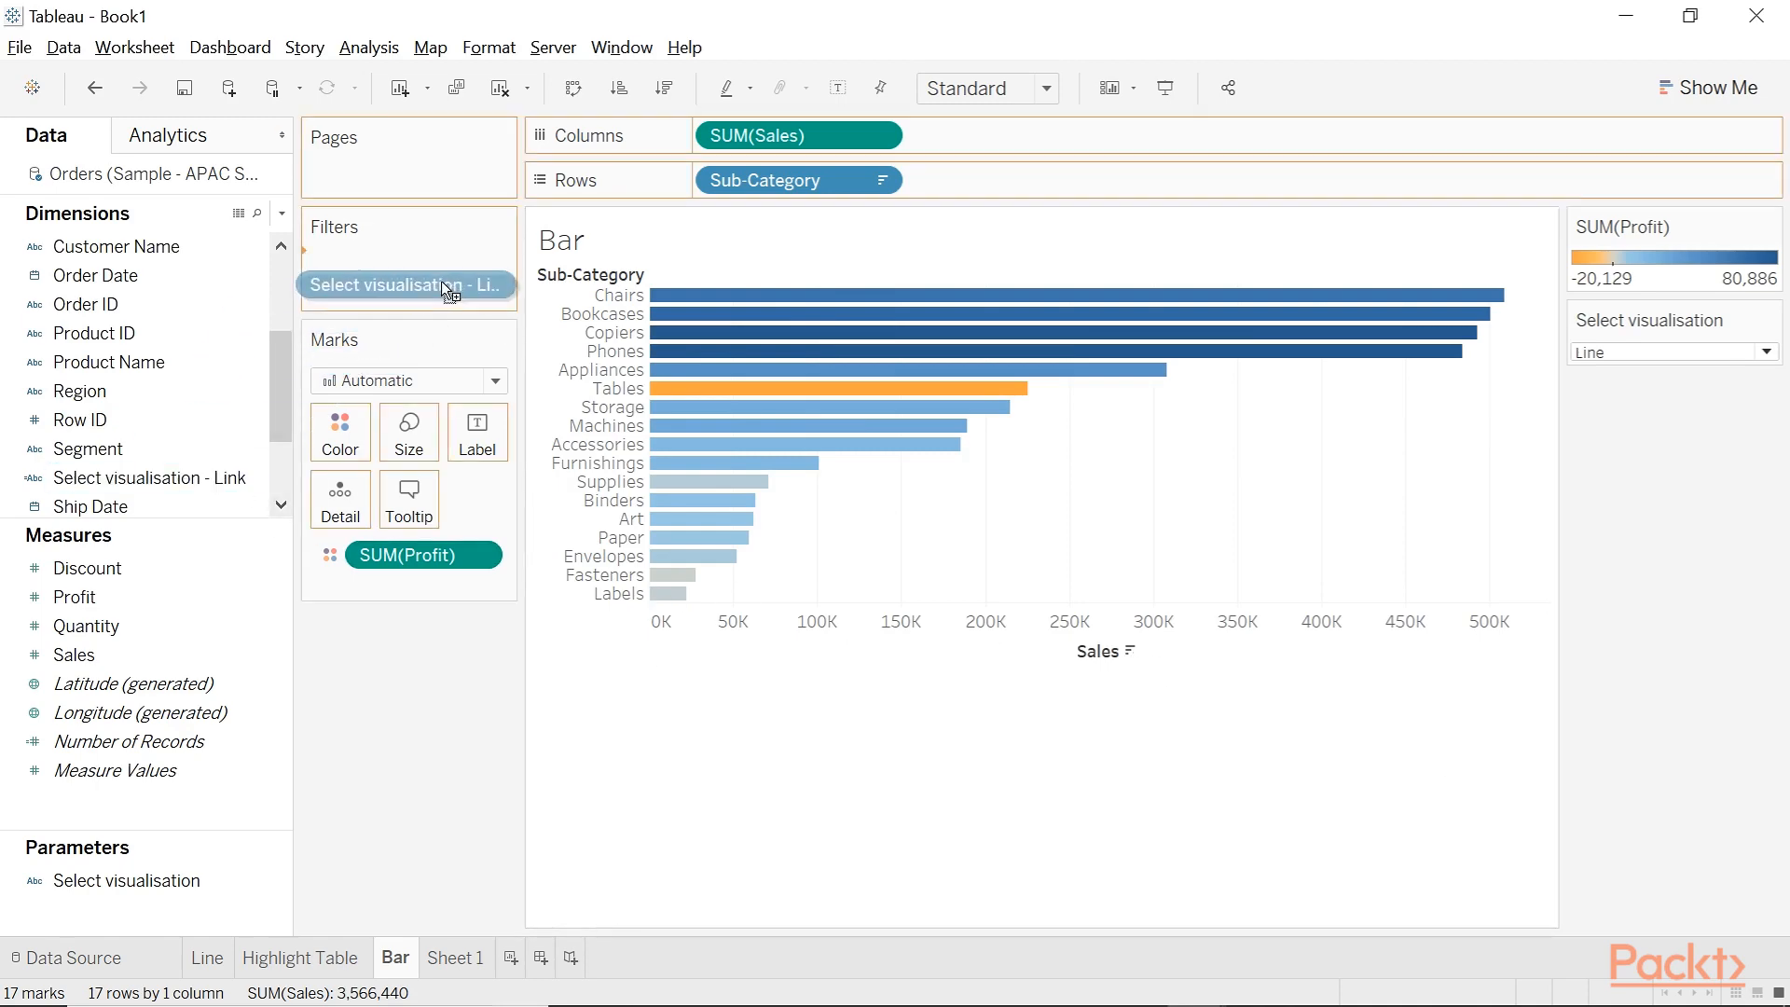
- Set the parameter to Bar and filter the Bar sheet to keep only Bar
click(404, 285)
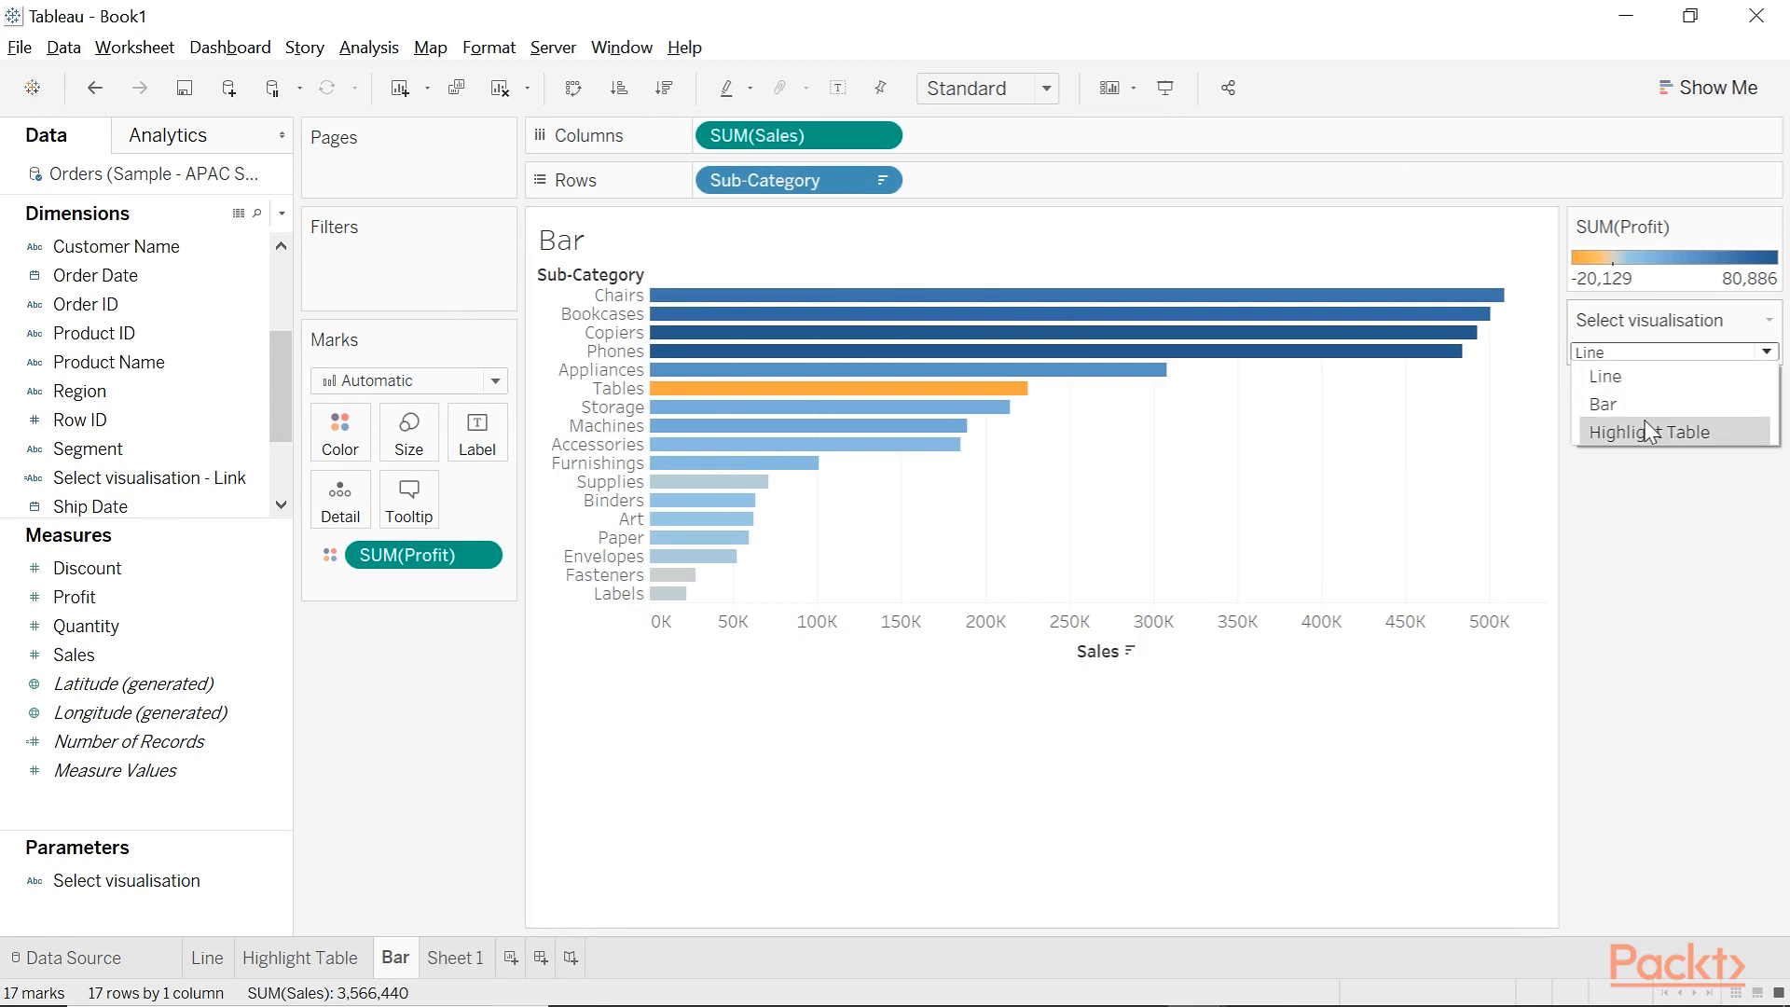
click(1602, 403)
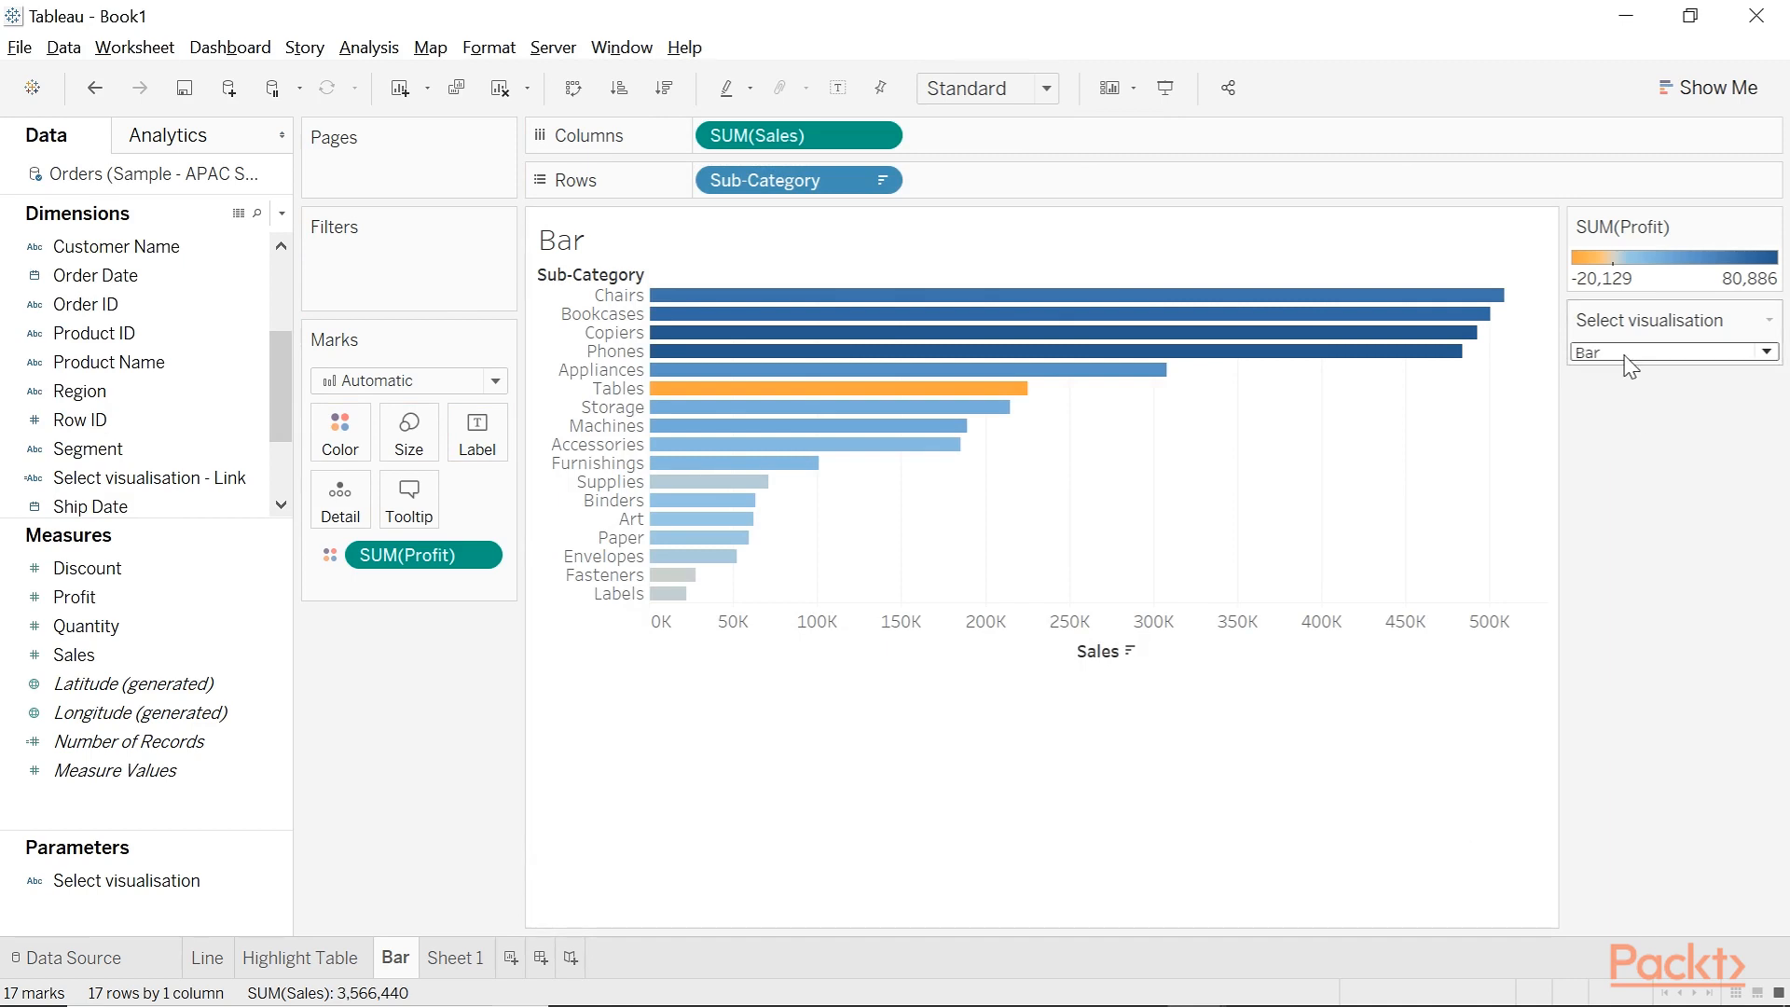
mouse_move(1305, 529)
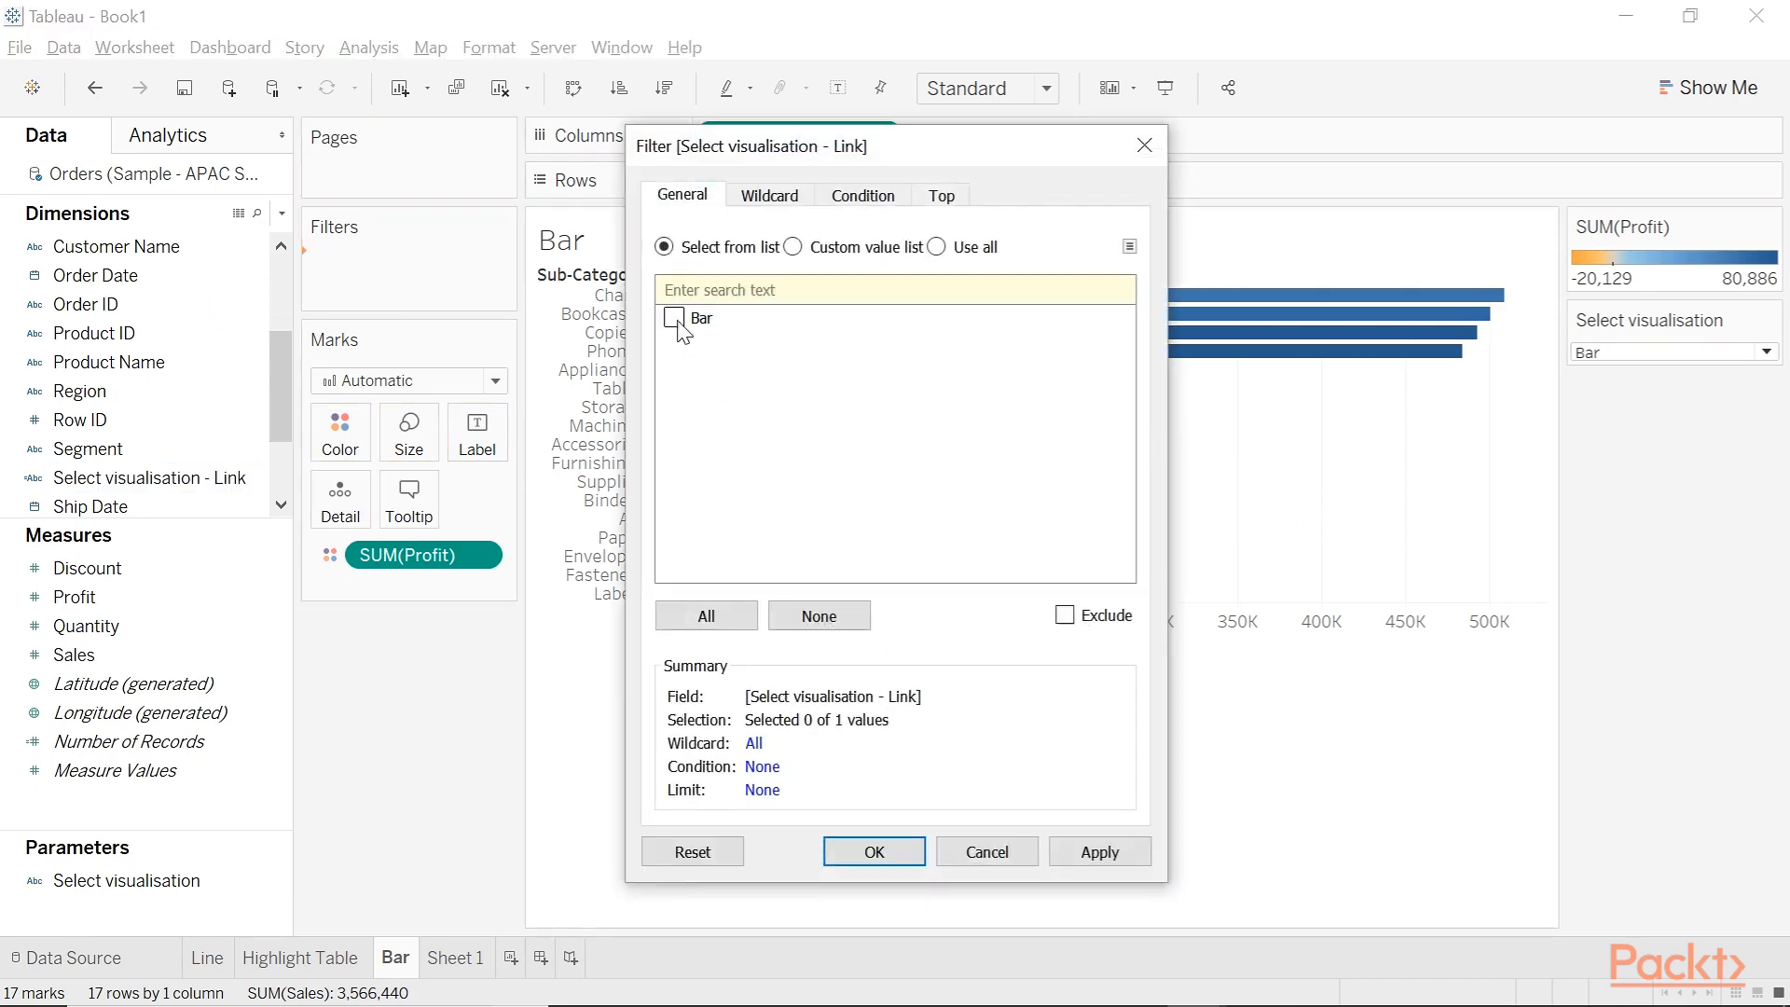
click(874, 851)
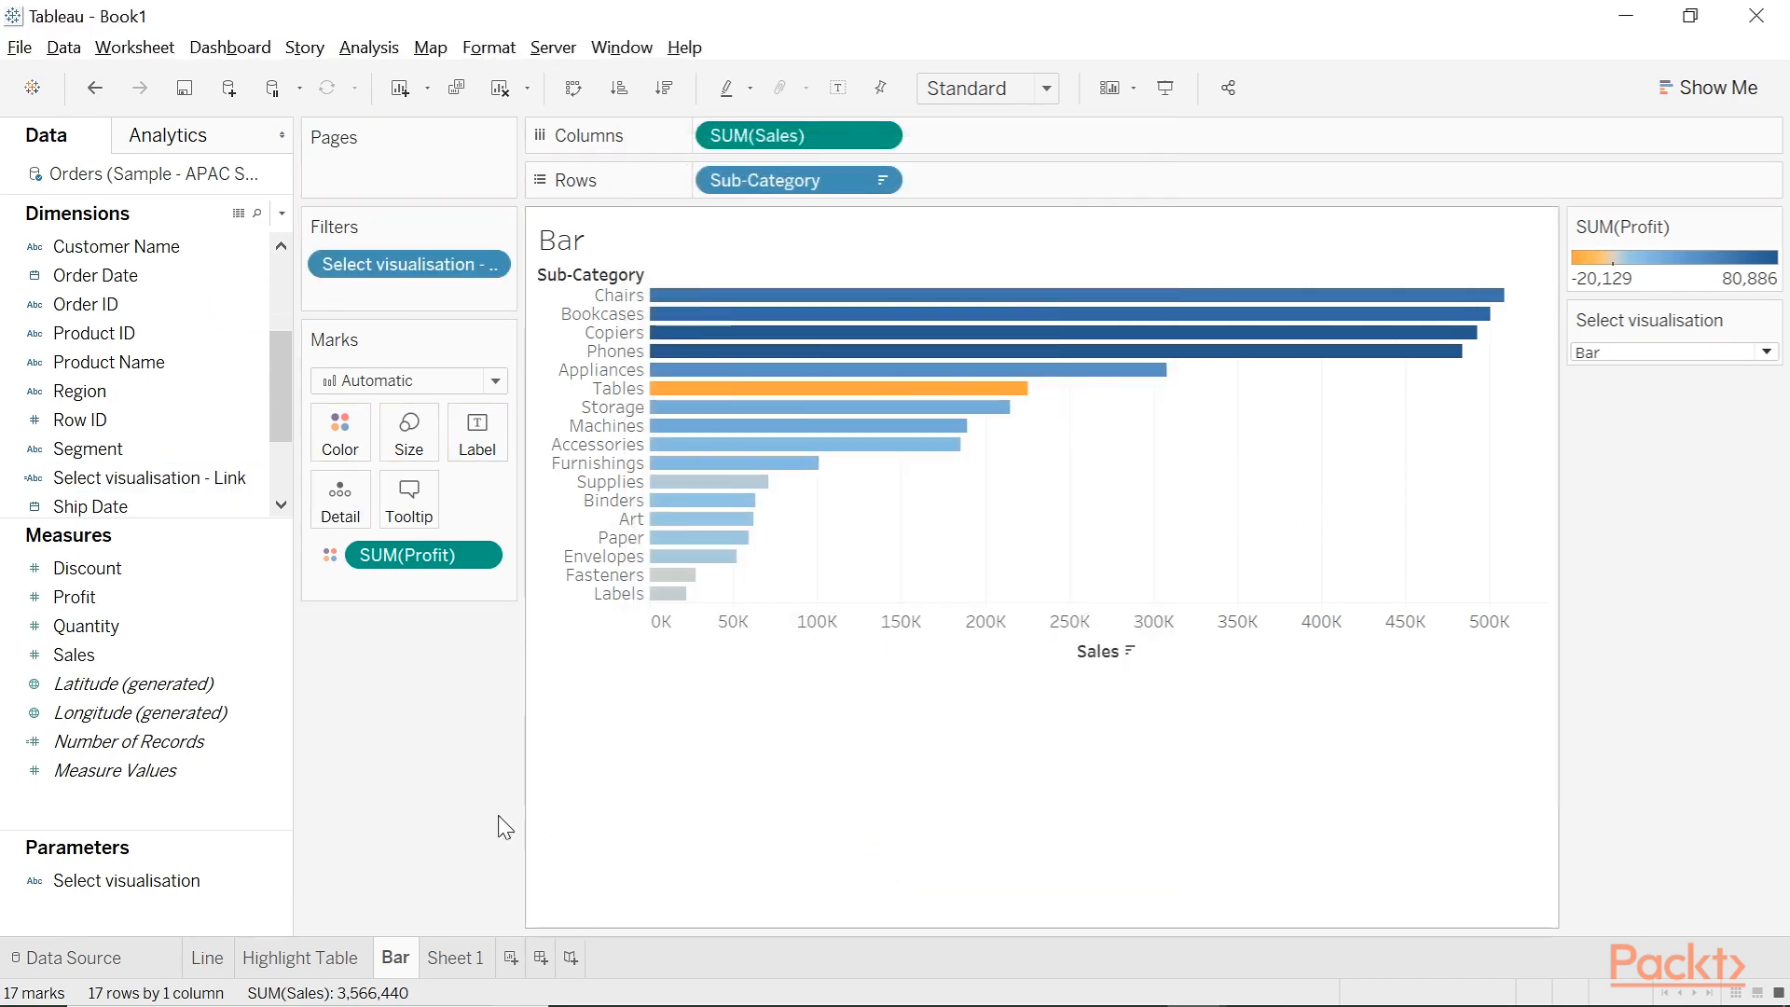
- Filter the Highlight Table sheet to Highlight Table, then set the parameter to Line
click(1670, 351)
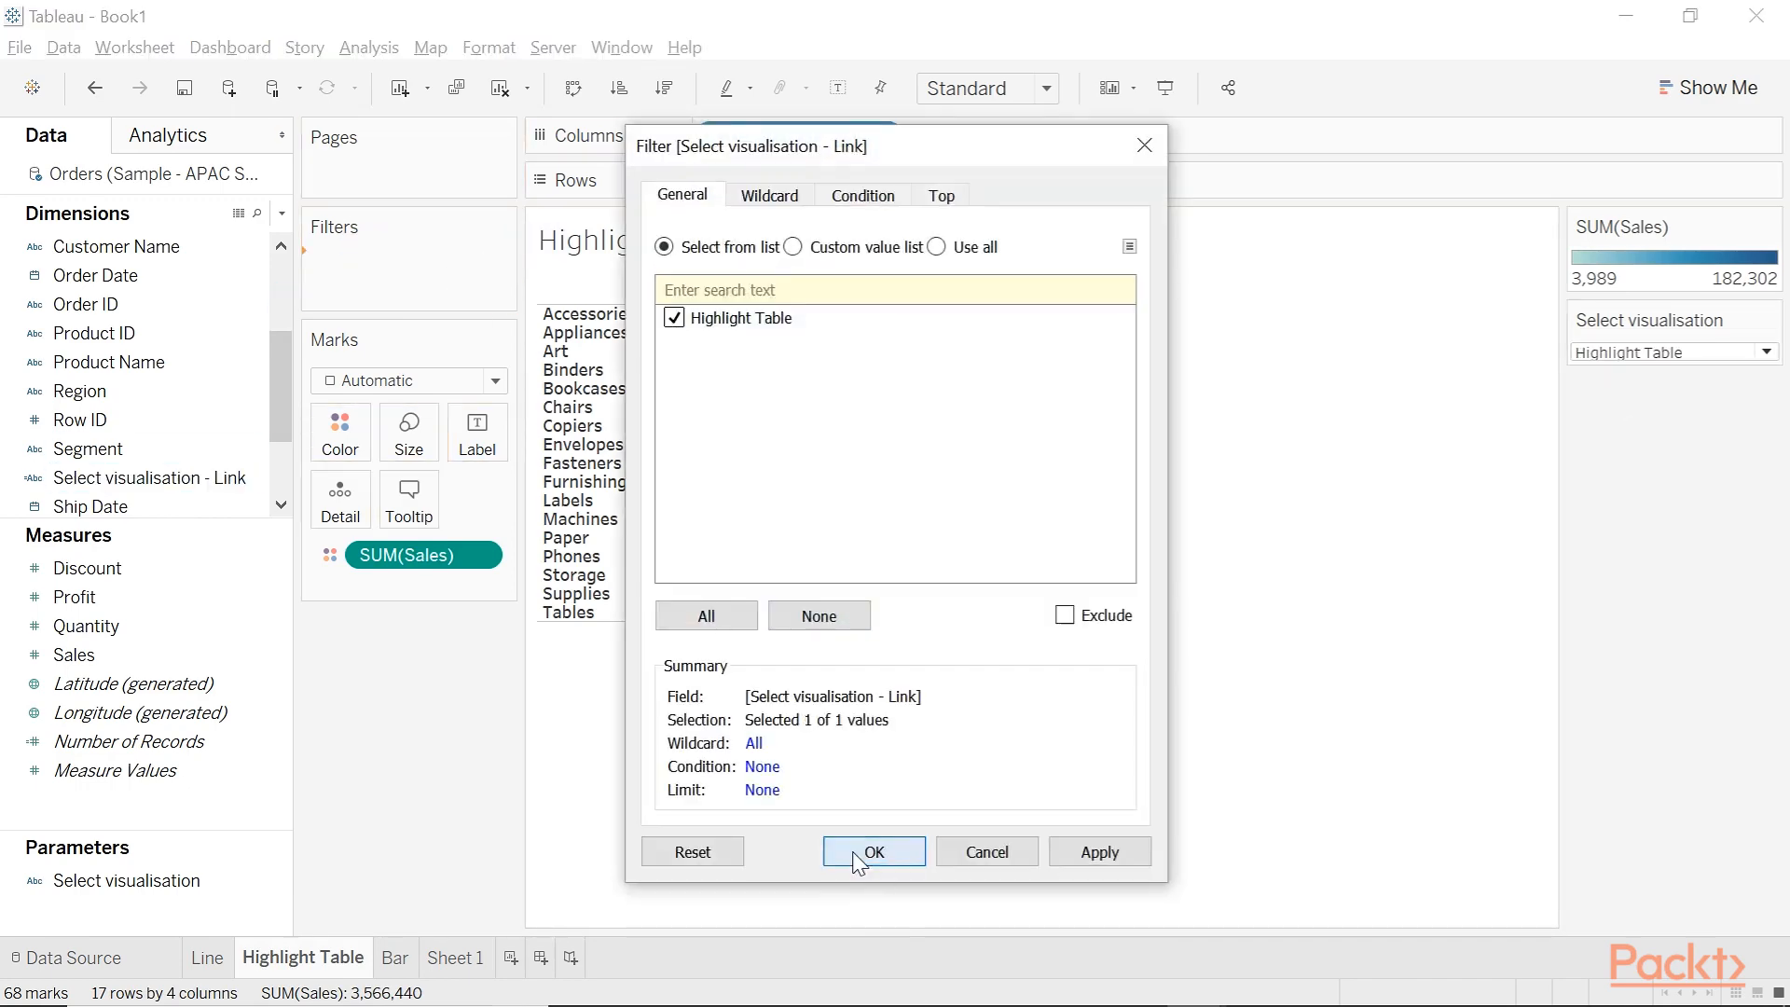
click(873, 851)
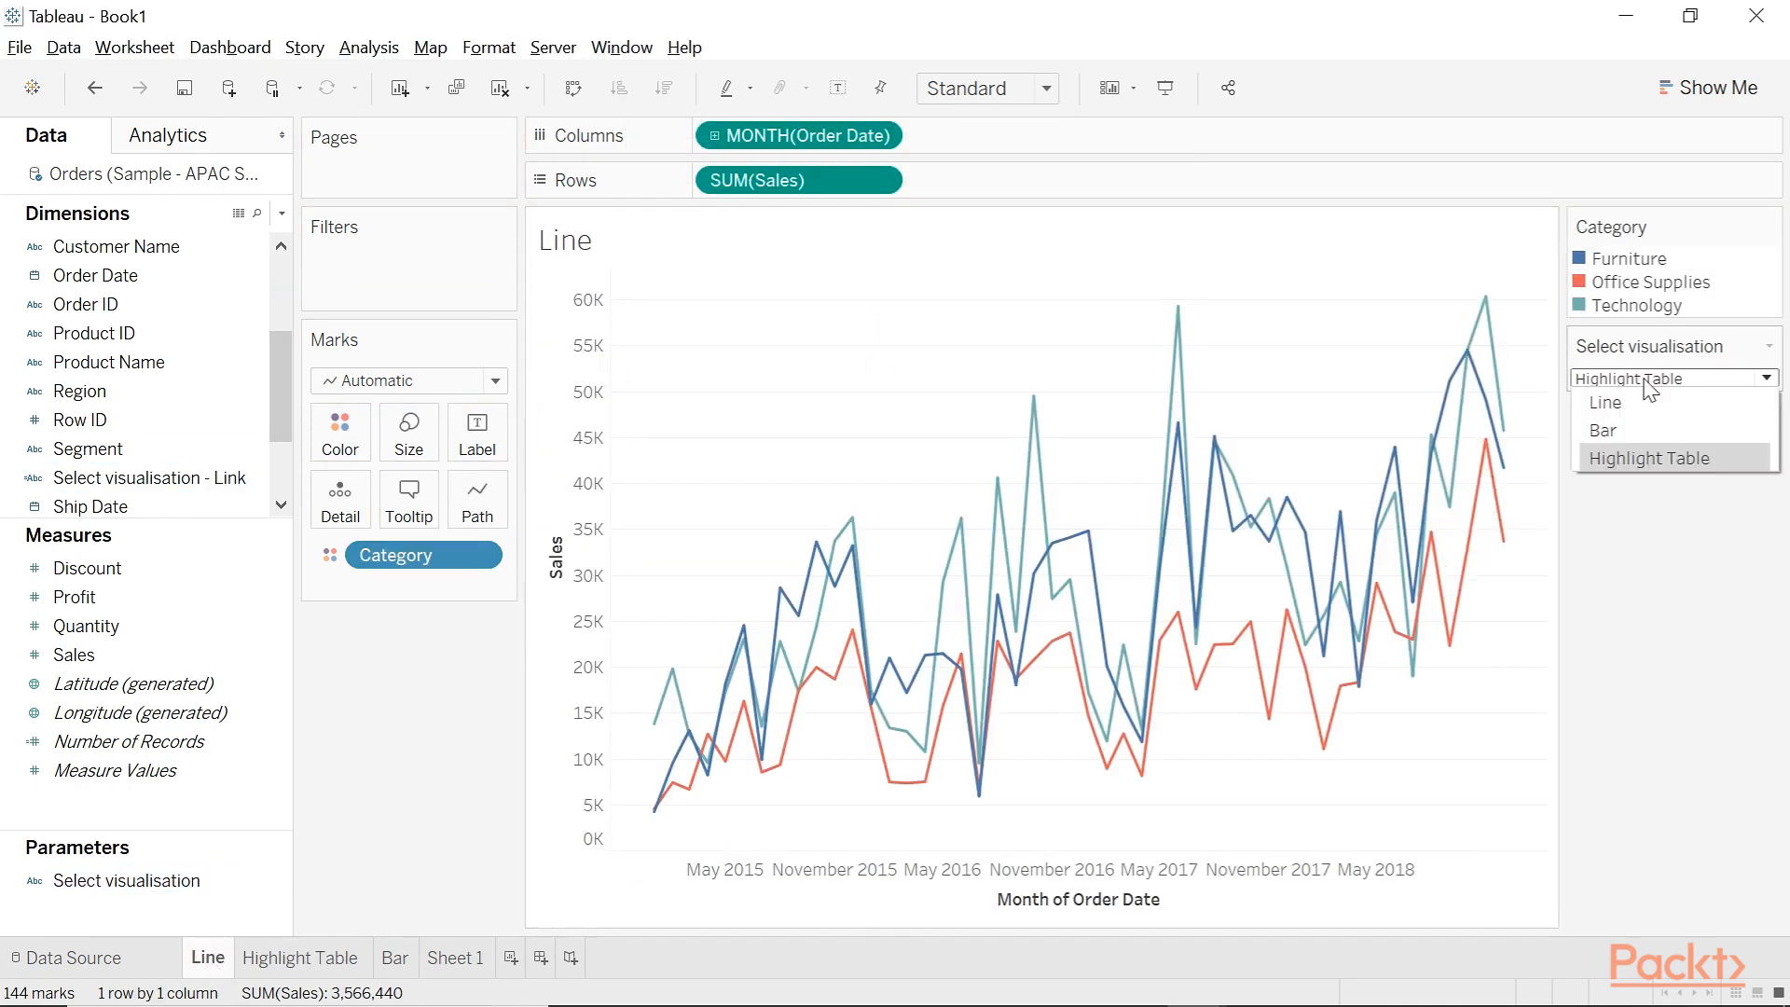
mouse_move(1604, 402)
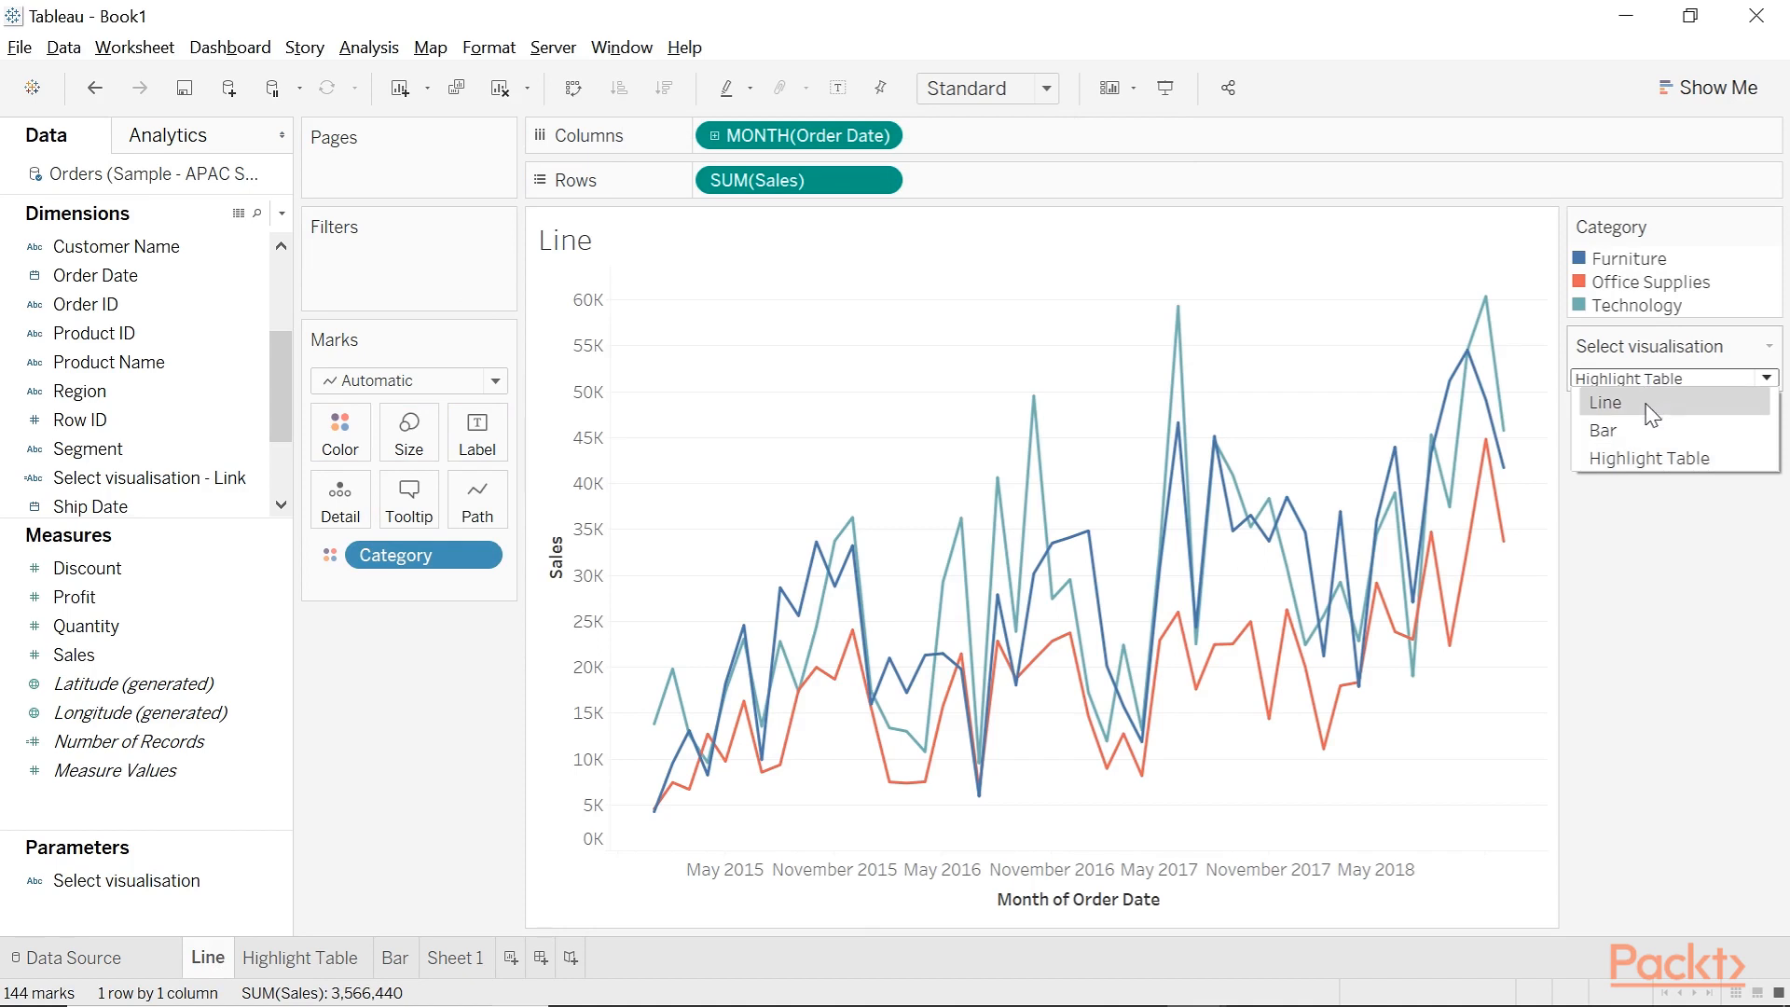
click(1606, 401)
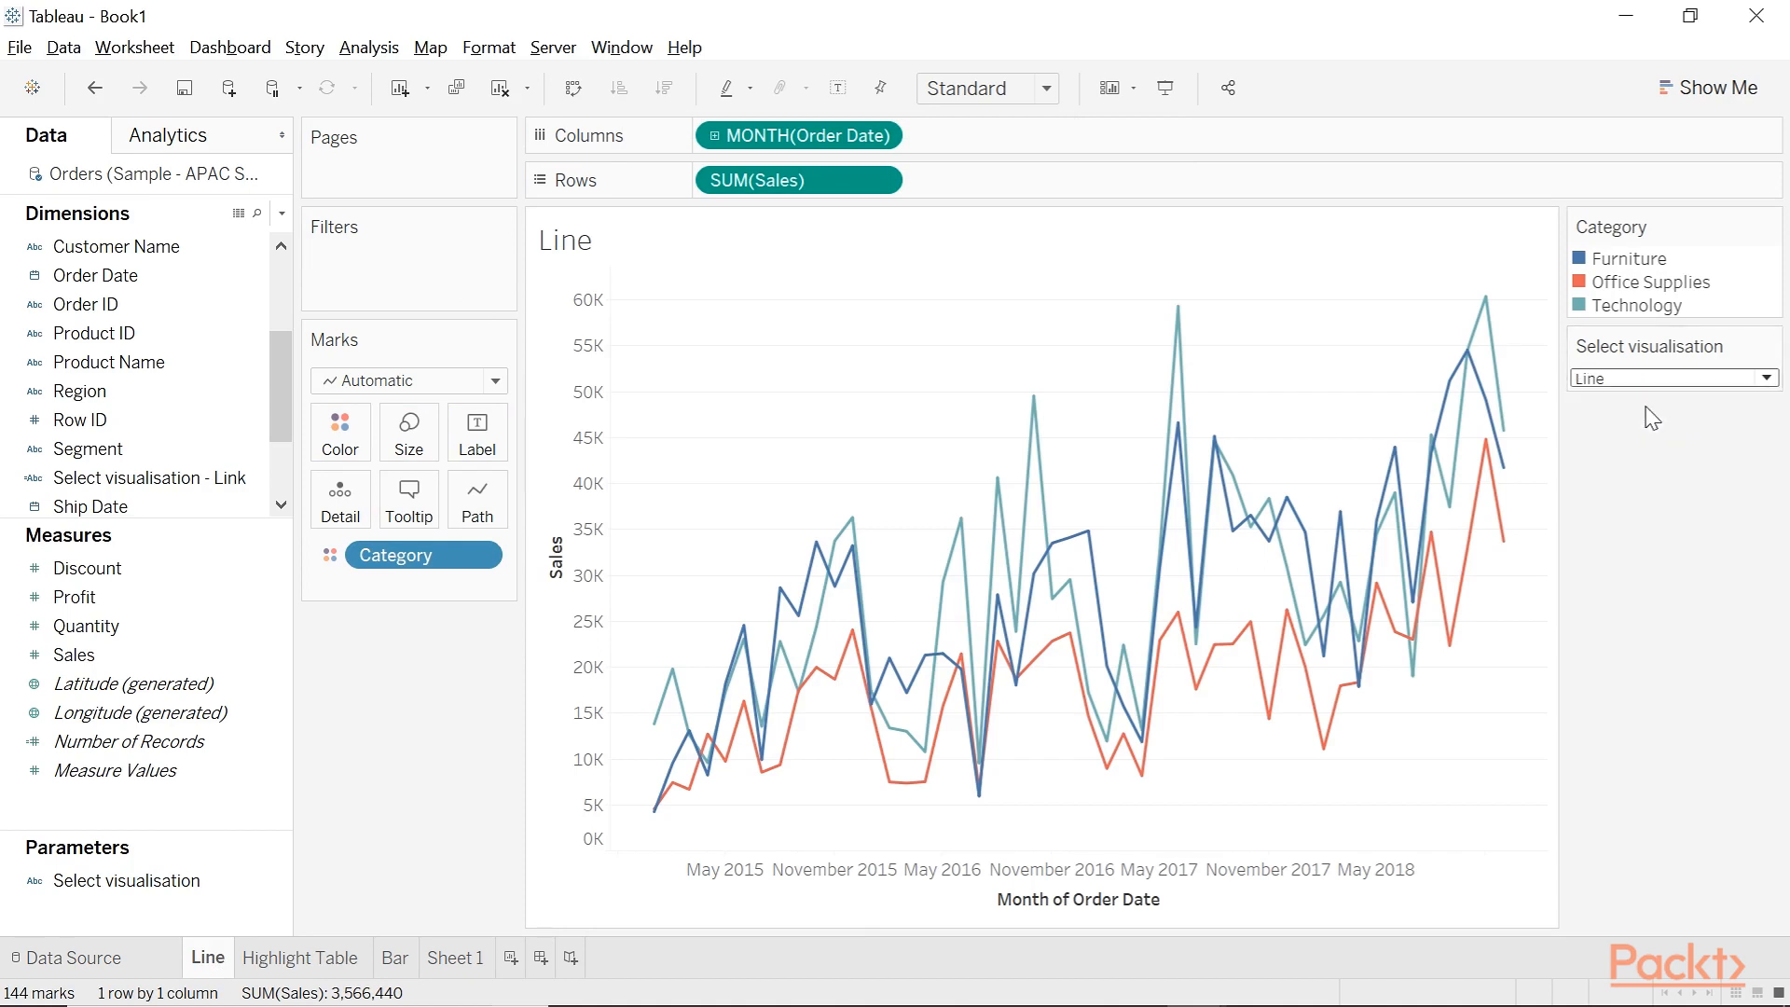
mouse_move(462, 249)
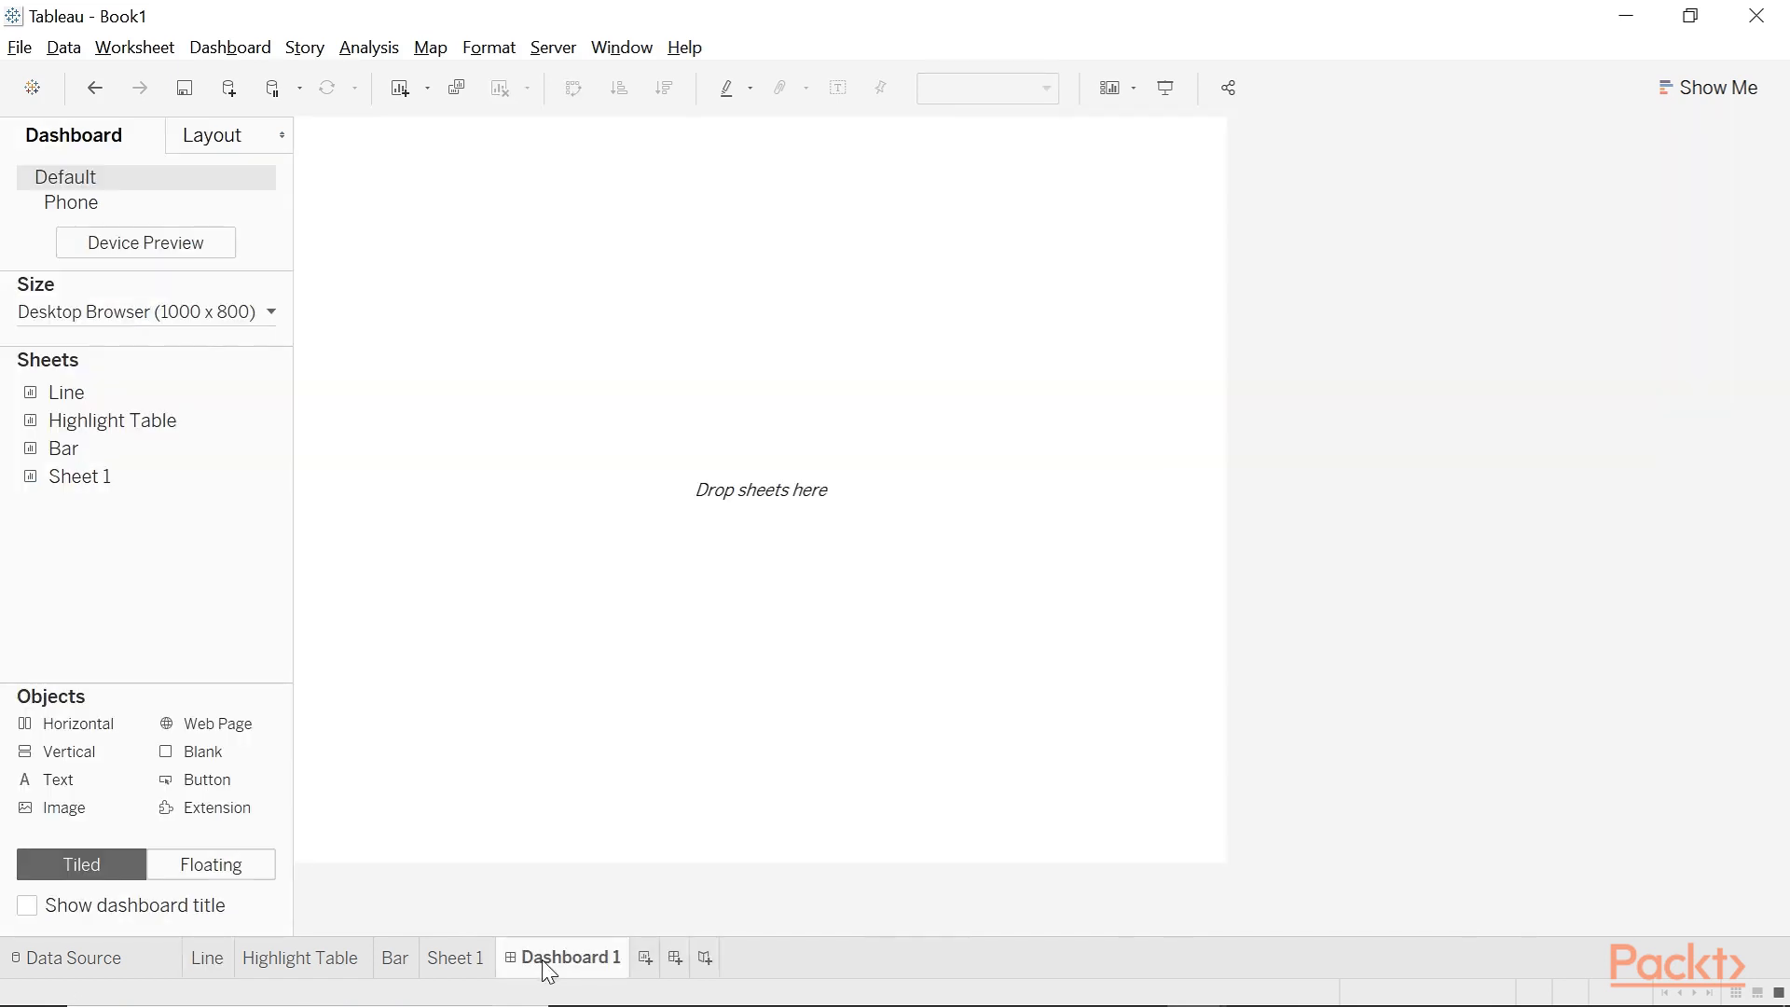
mouse_move(77, 722)
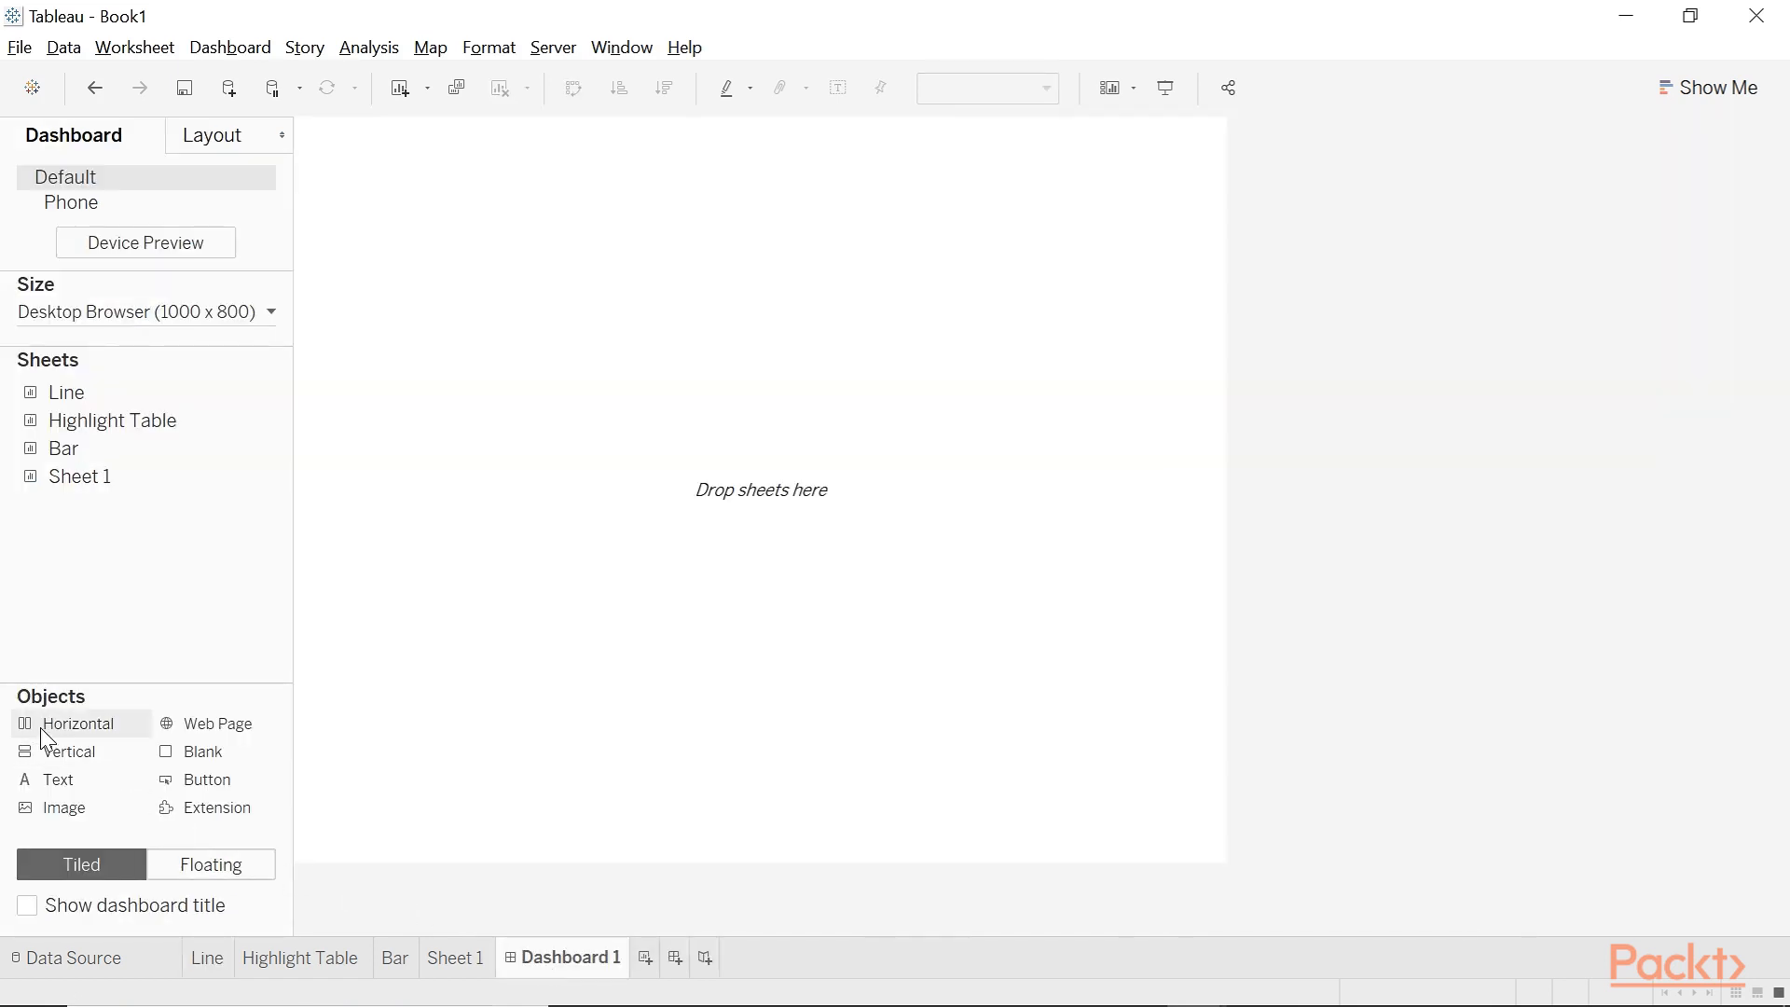
mouse_move(70, 752)
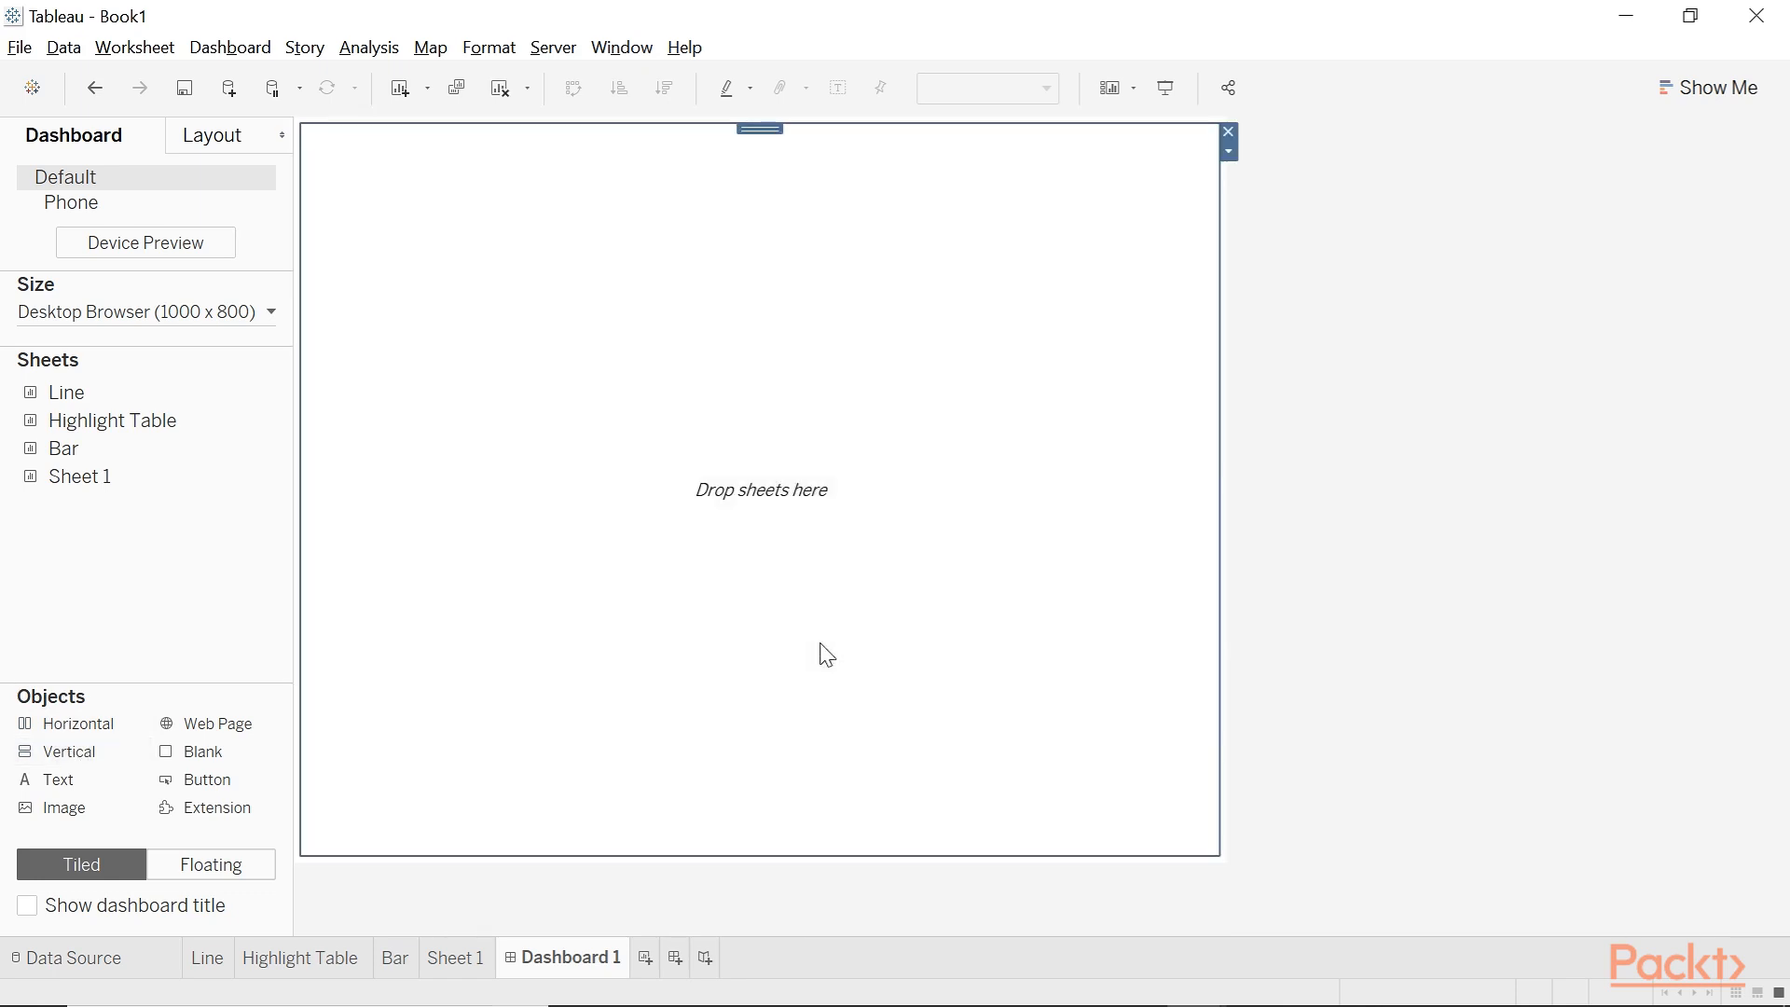
- Drag the Line sheet into the dashboard's vertical container
drag(67, 392, 762, 490)
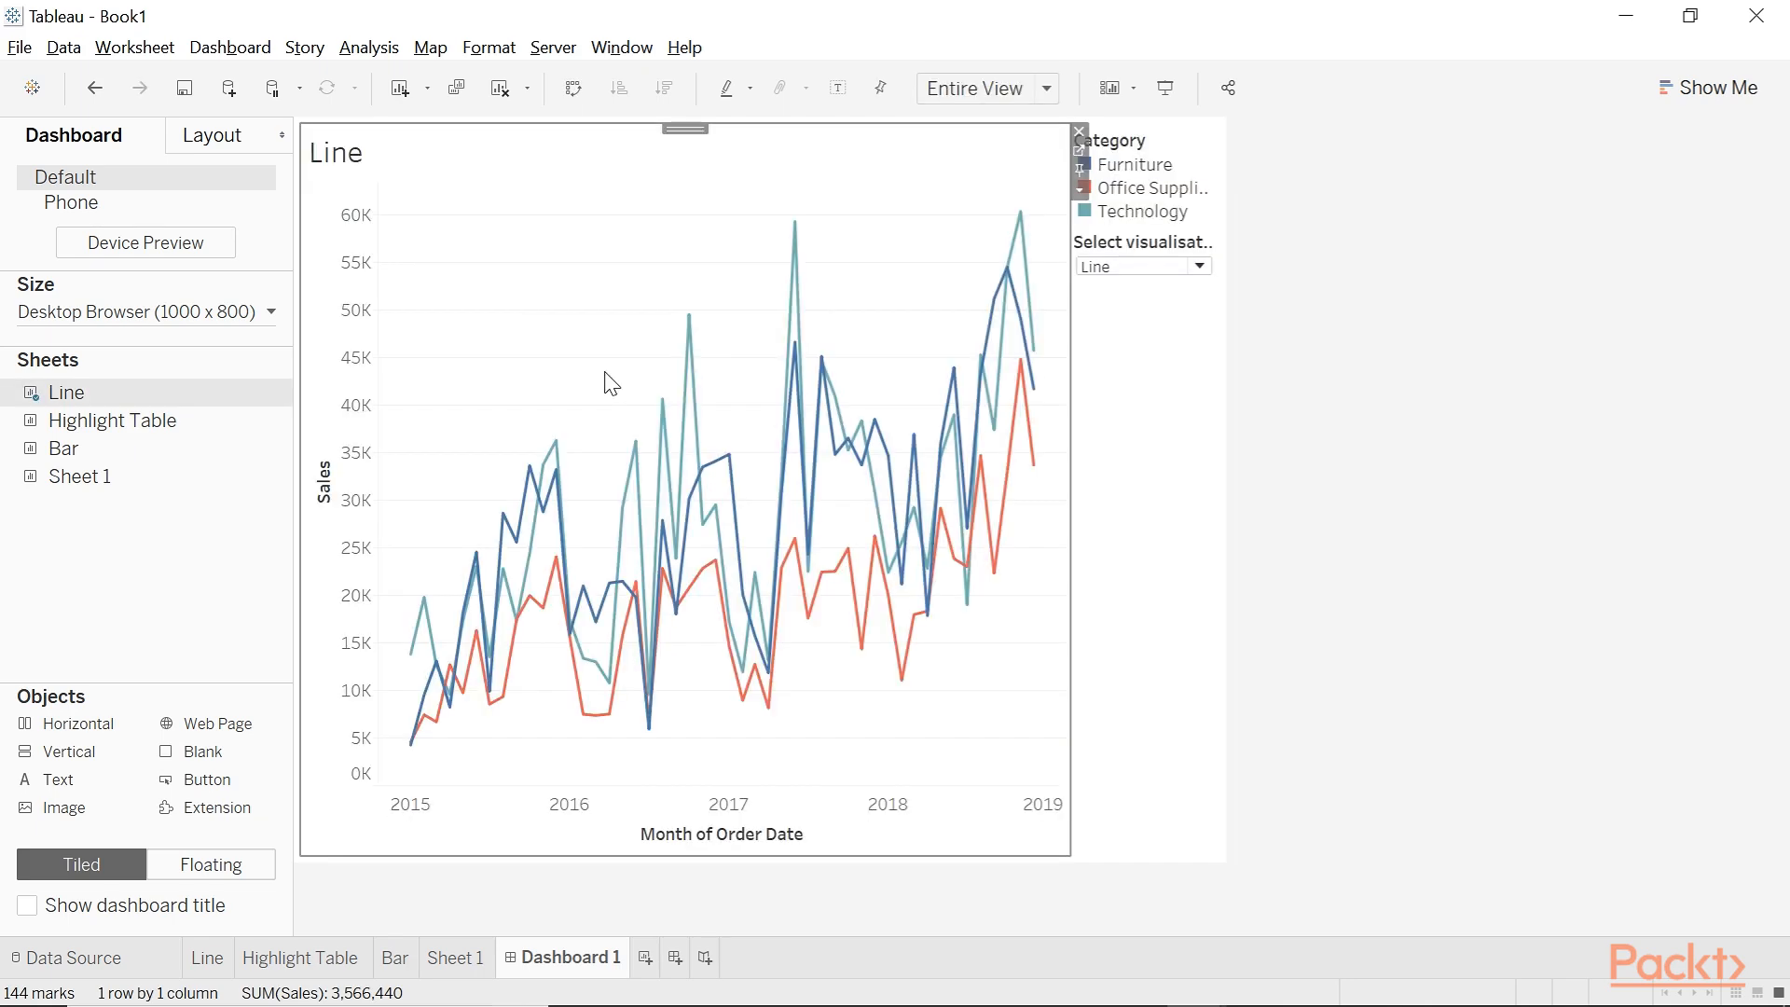
mouse_move(113, 421)
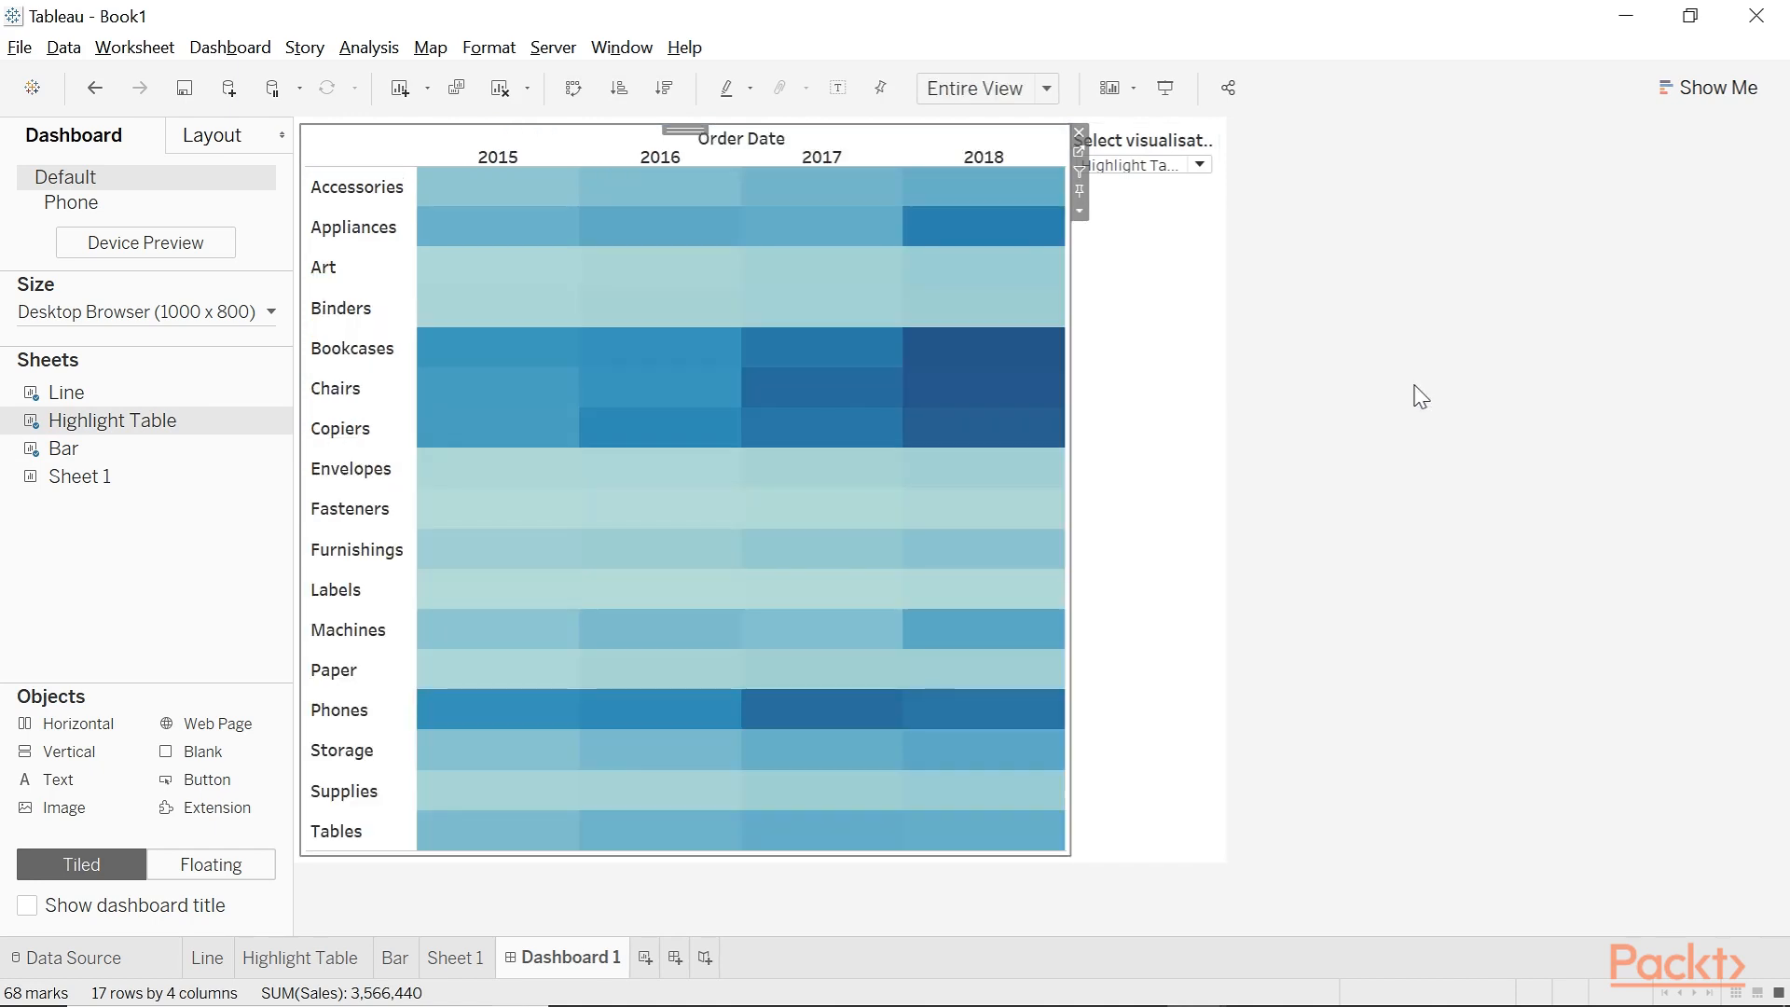
mouse_move(1159, 383)
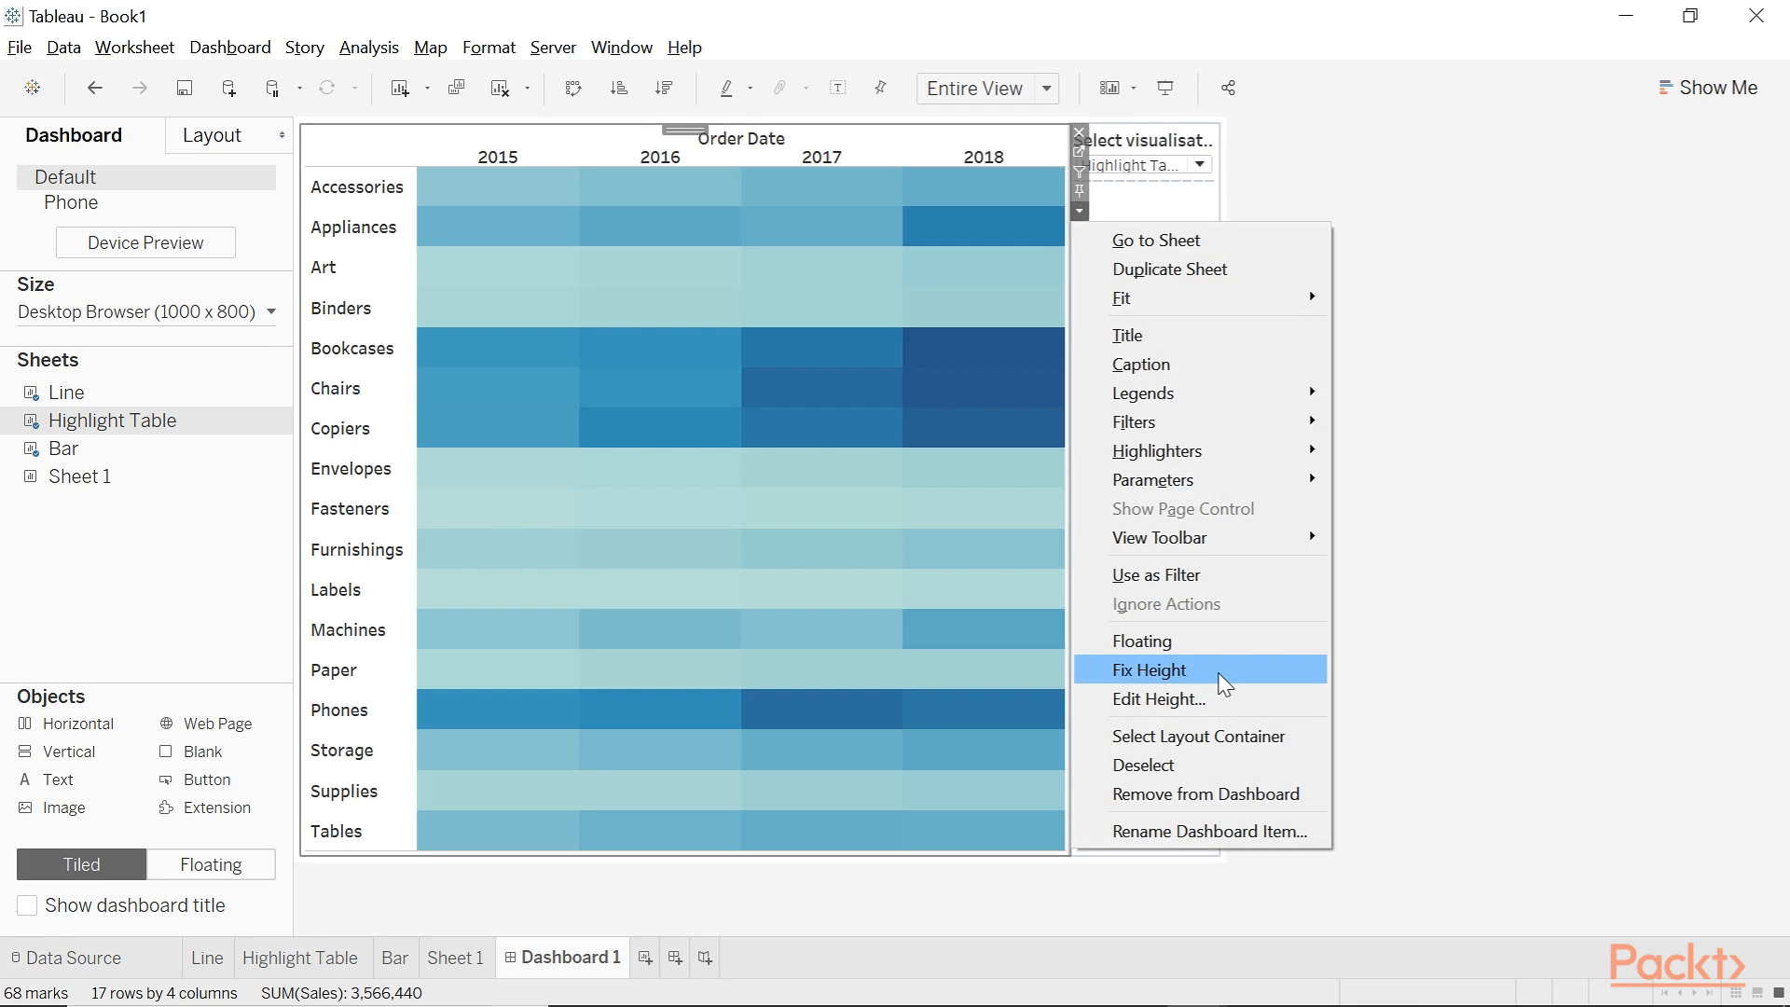
- Apply Fix Height to the highlight table sheet on the dashboard
click(1148, 670)
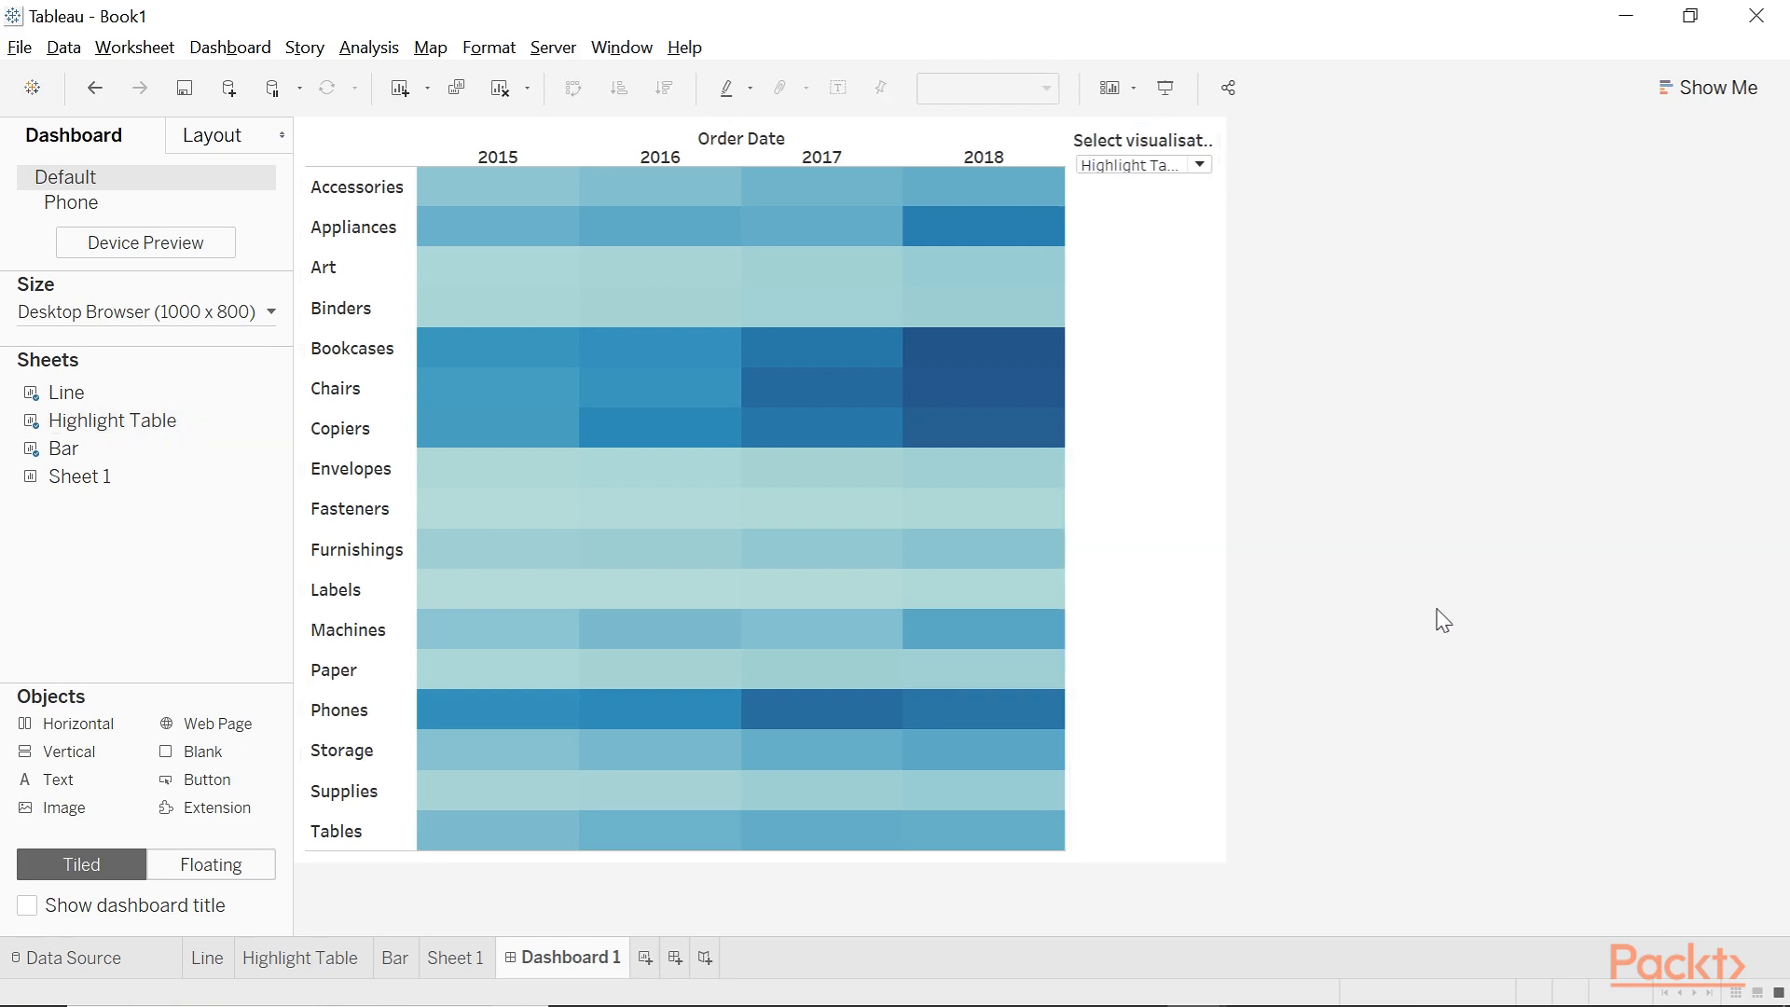
mouse_move(1417, 620)
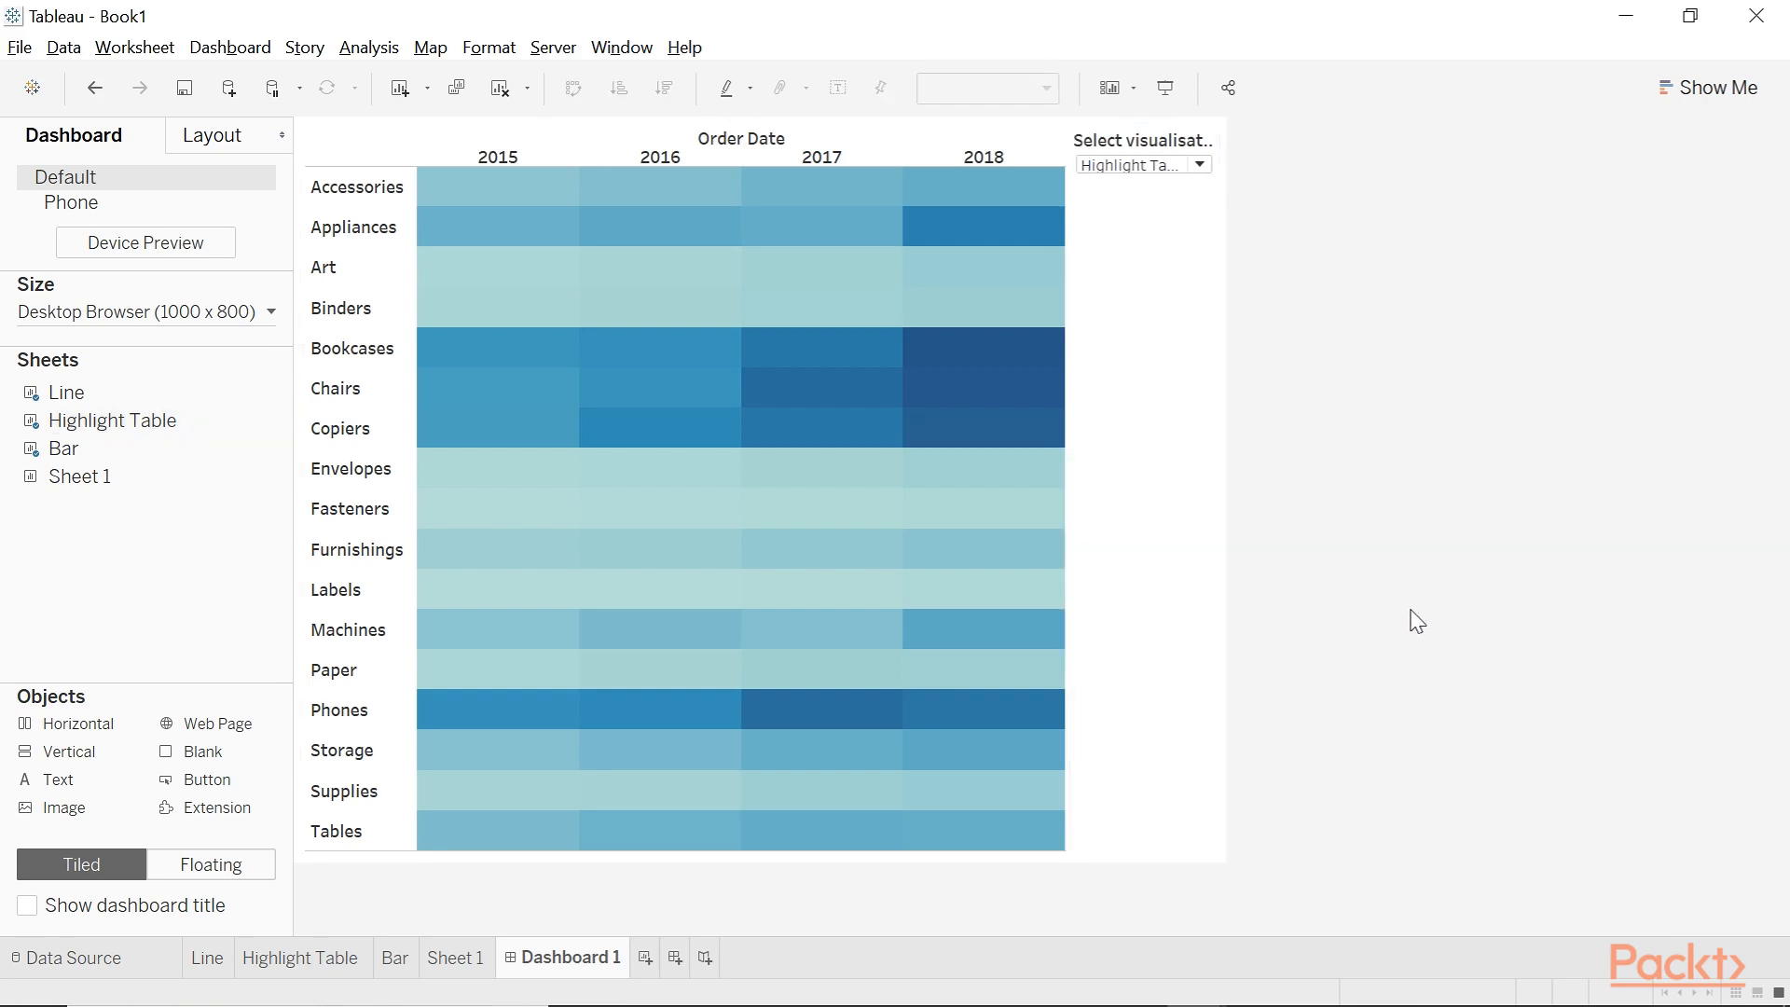